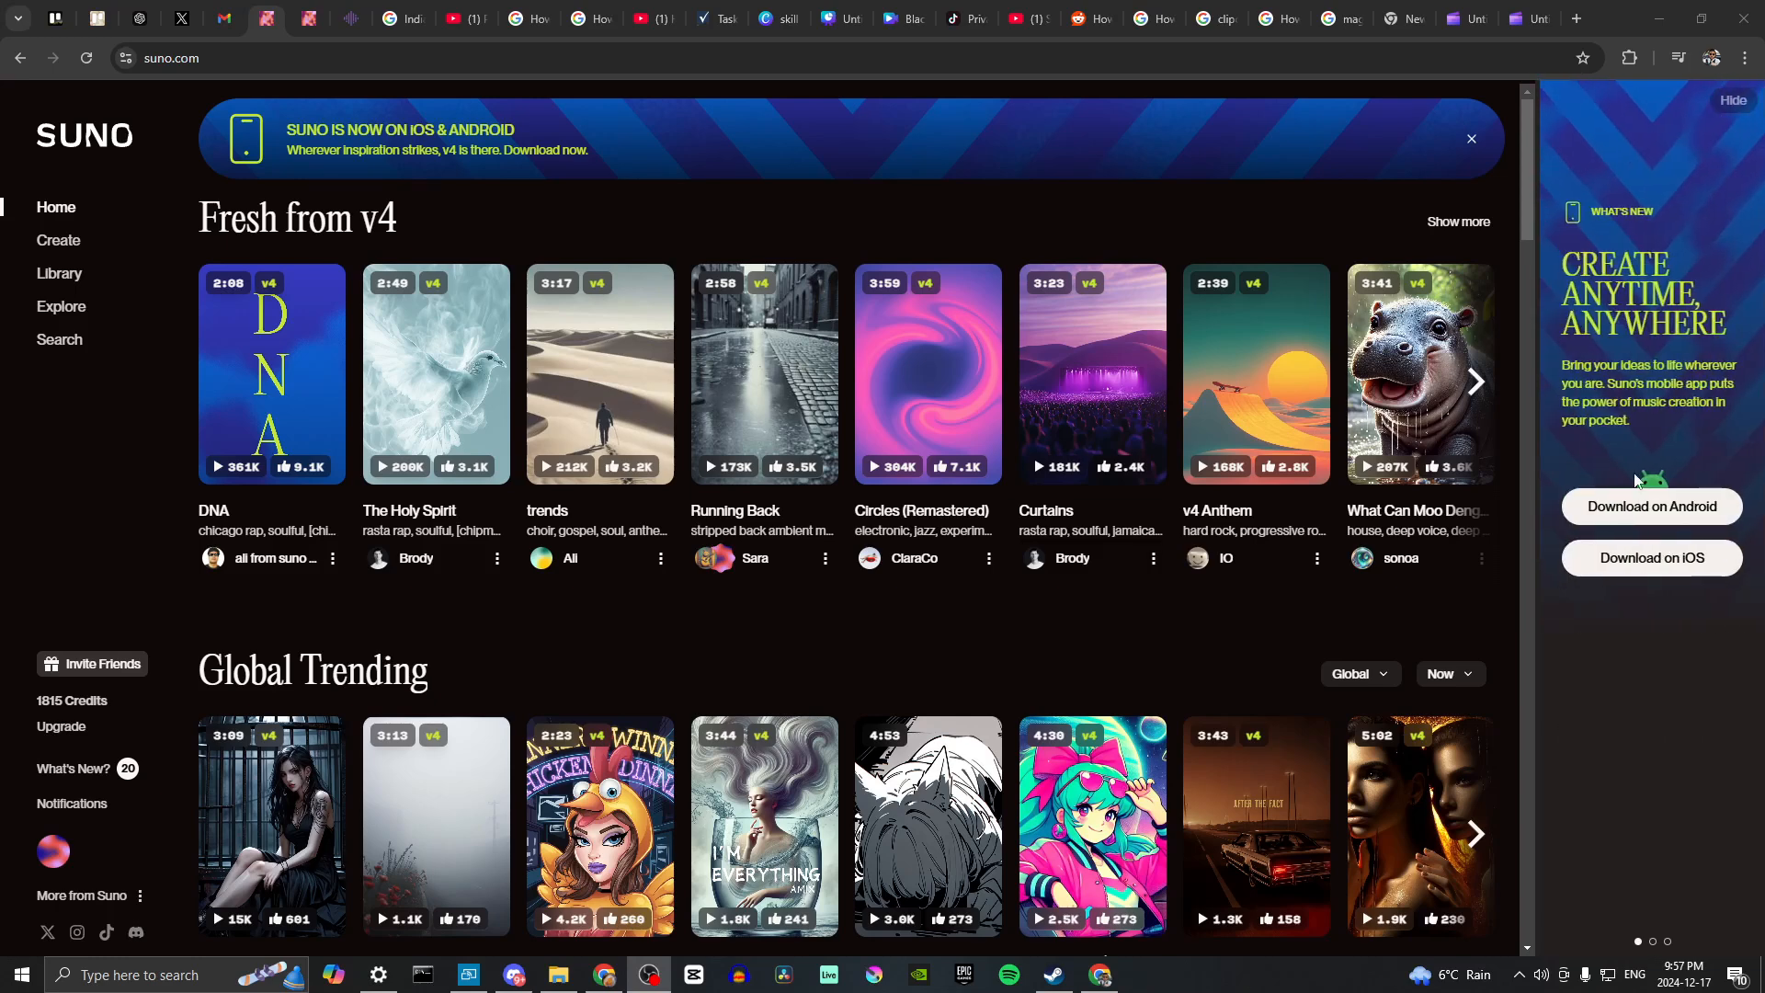
{"action": "mouse_move", "coordinate": [885, 410]}
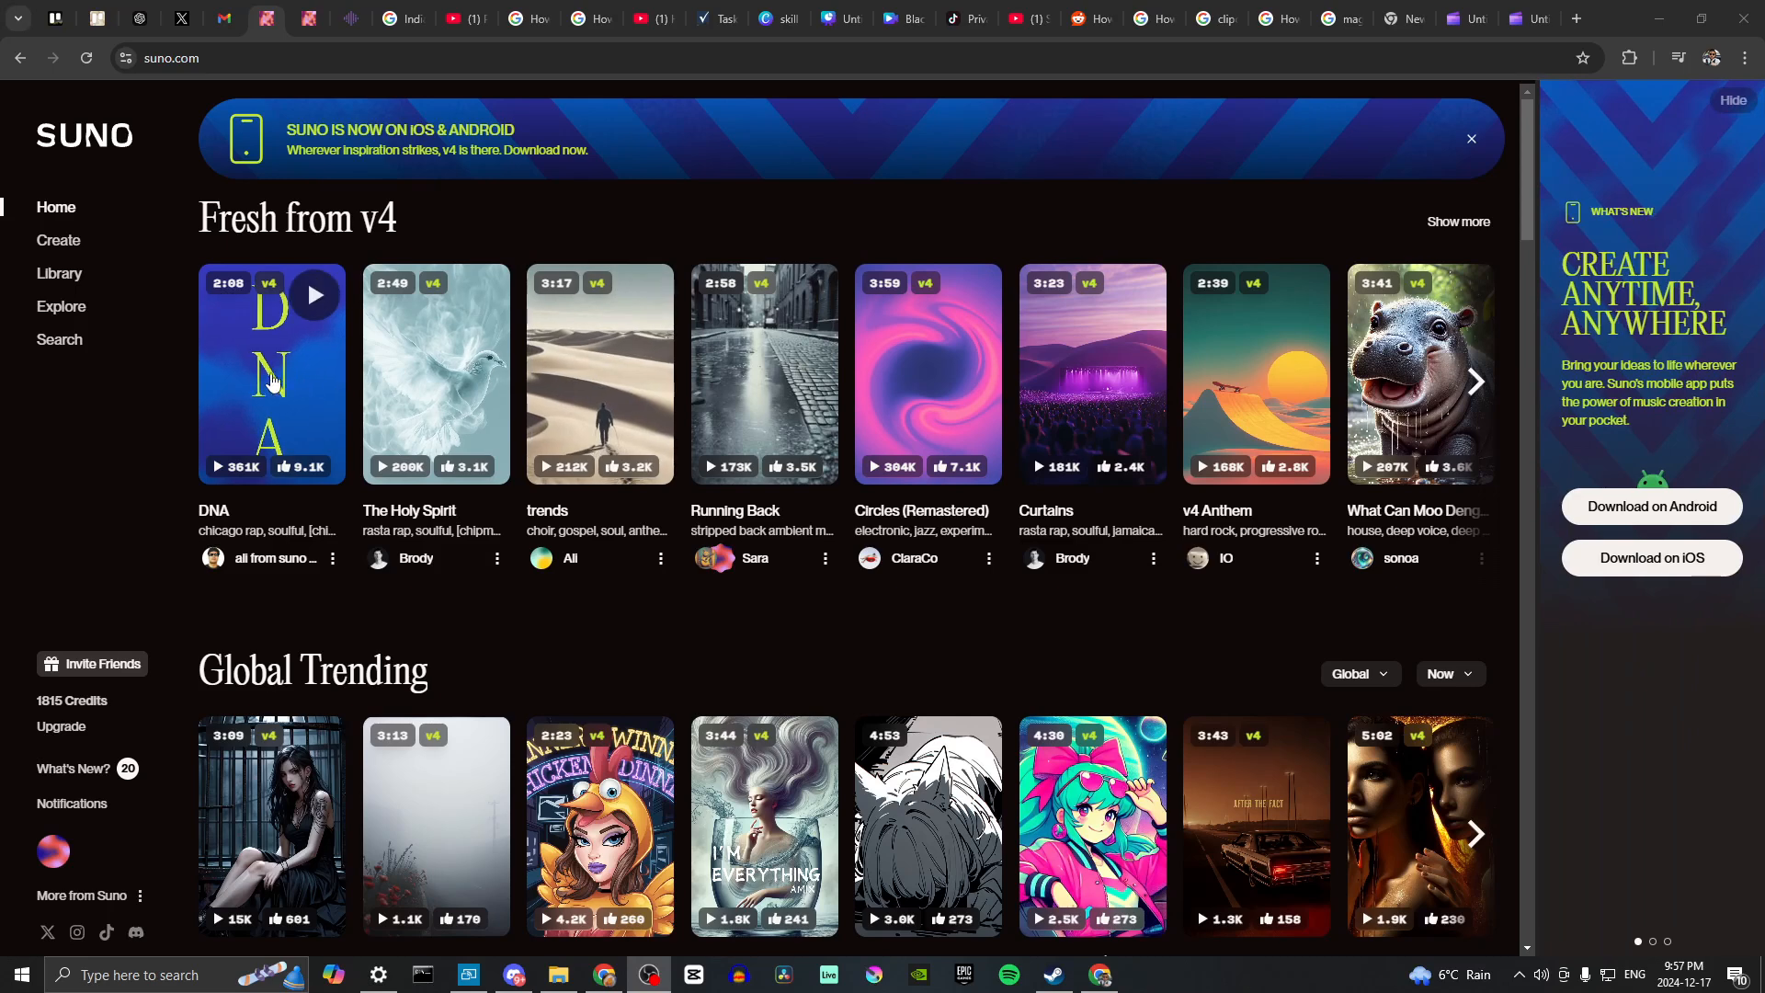
{"action": "mouse_move", "coordinate": [193, 377]}
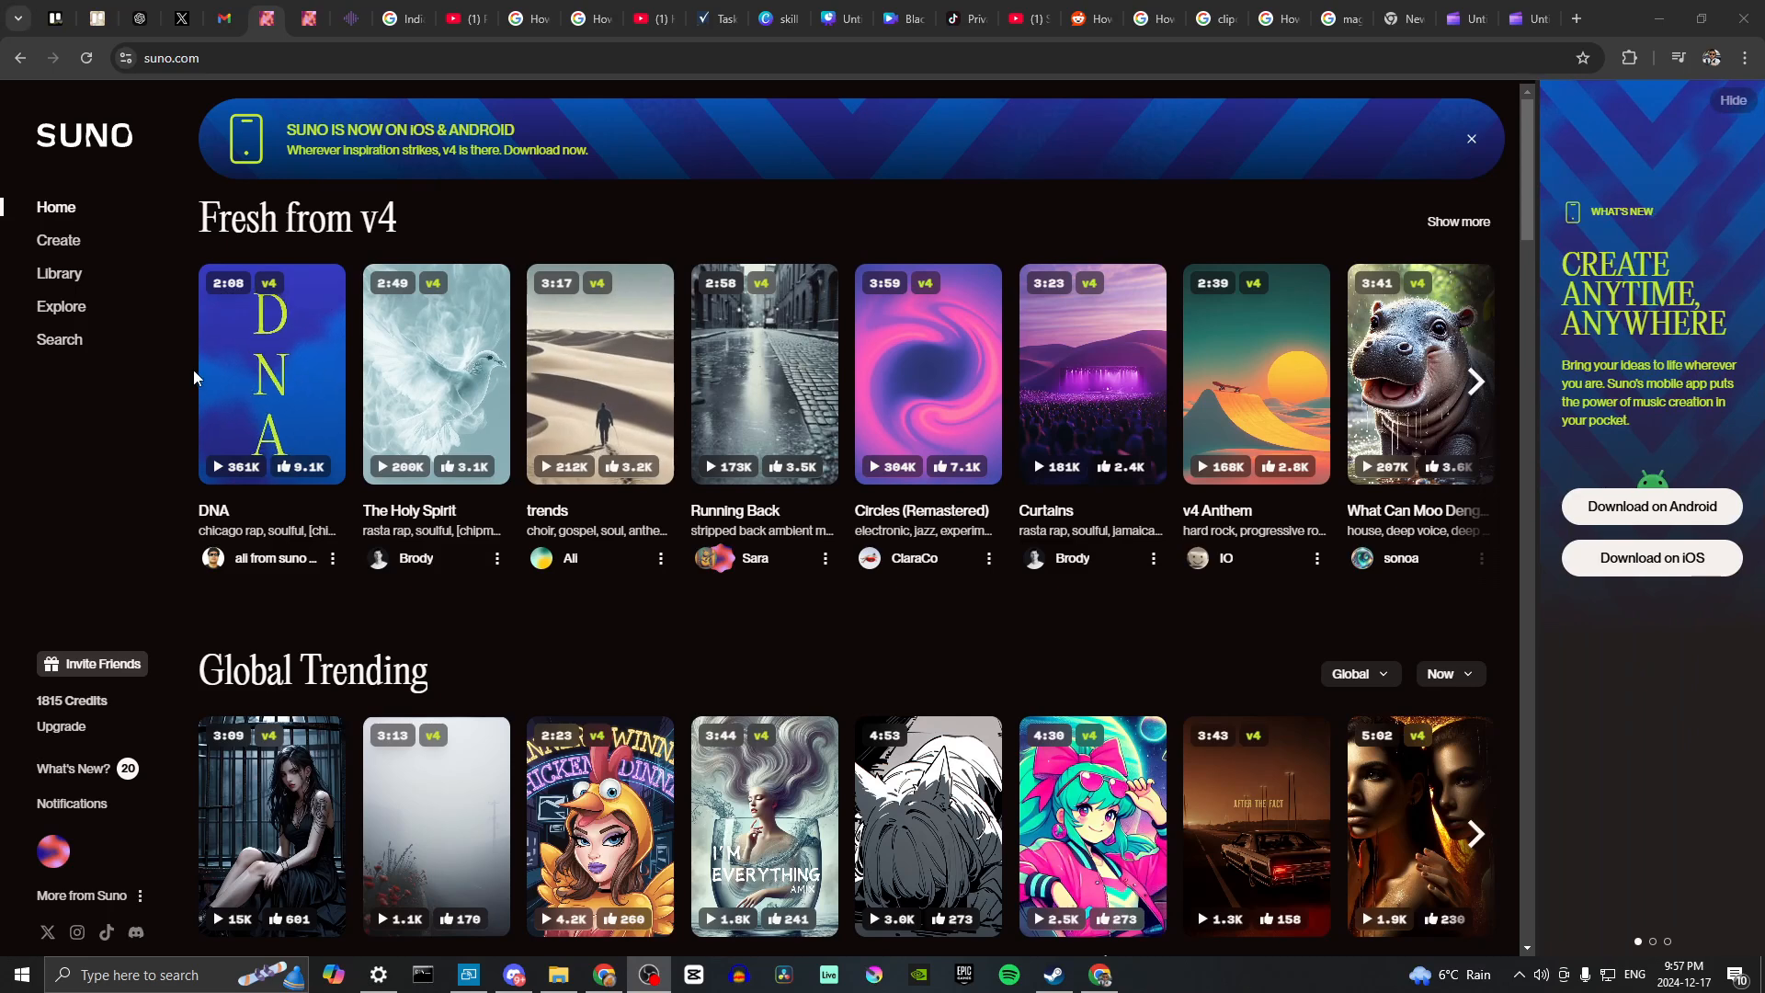
{"action": "mouse_move", "coordinate": [58, 239]}
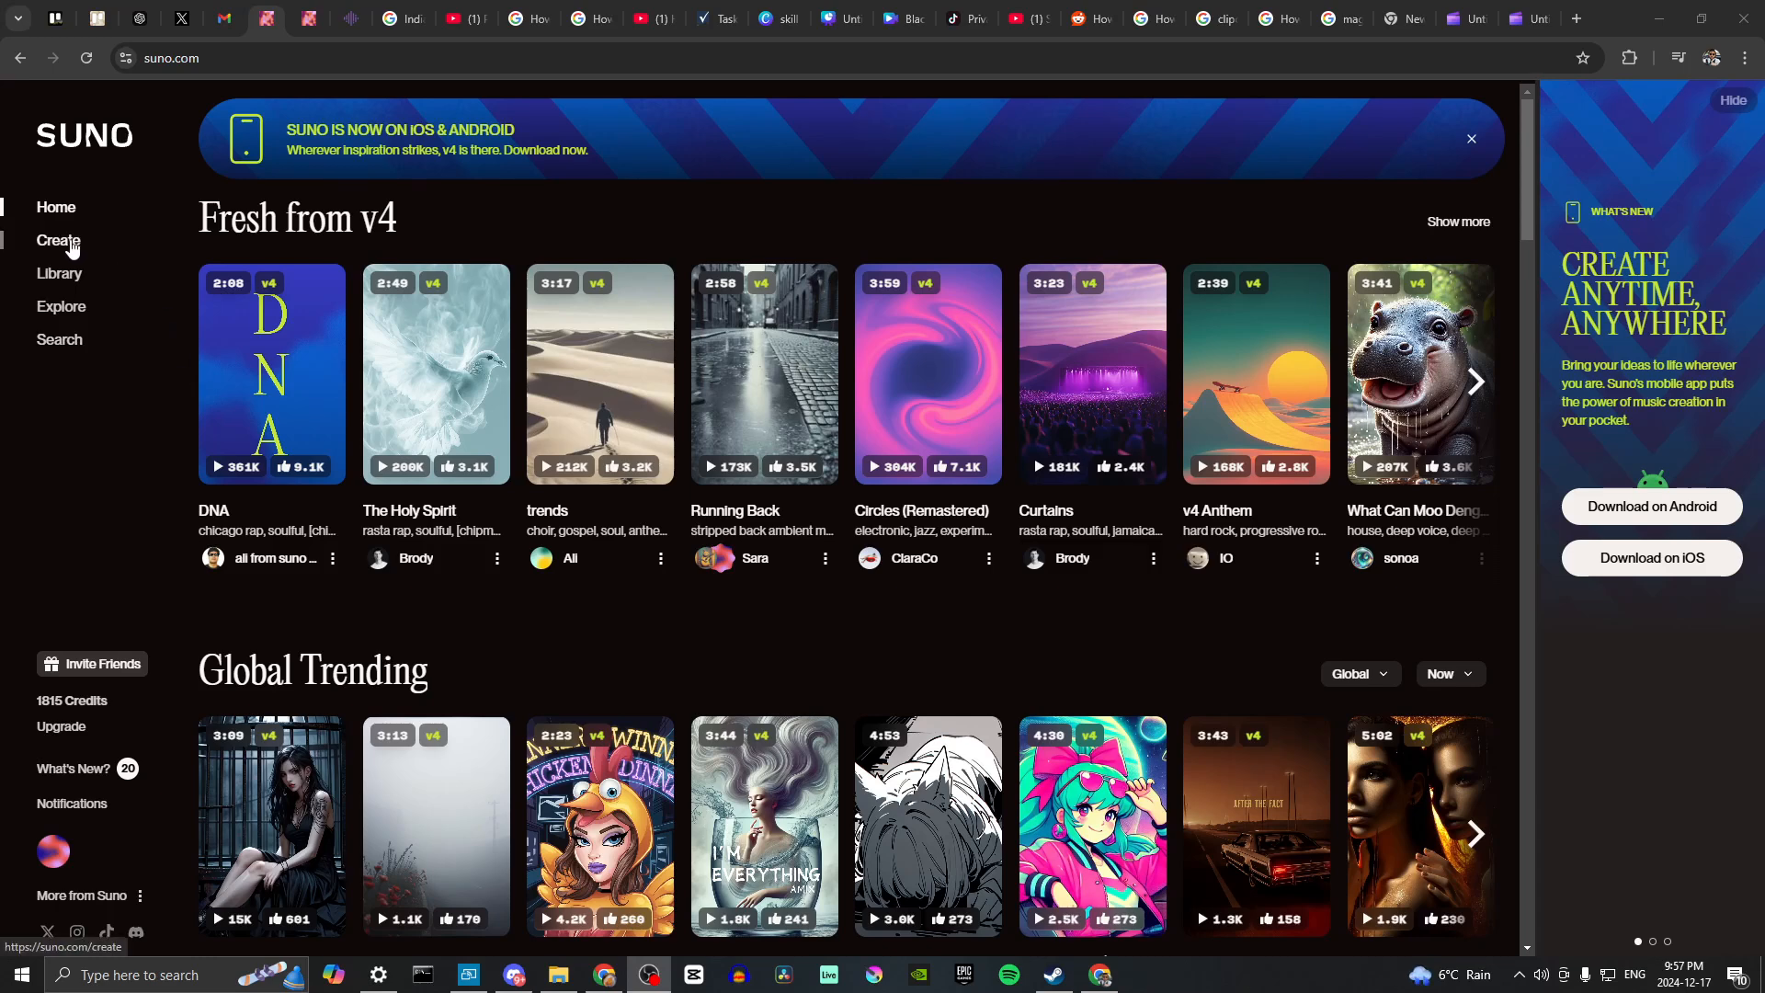
Go to Suno's Create page showing your own generated songs
{"action": "left_click", "coordinate": [58, 239]}
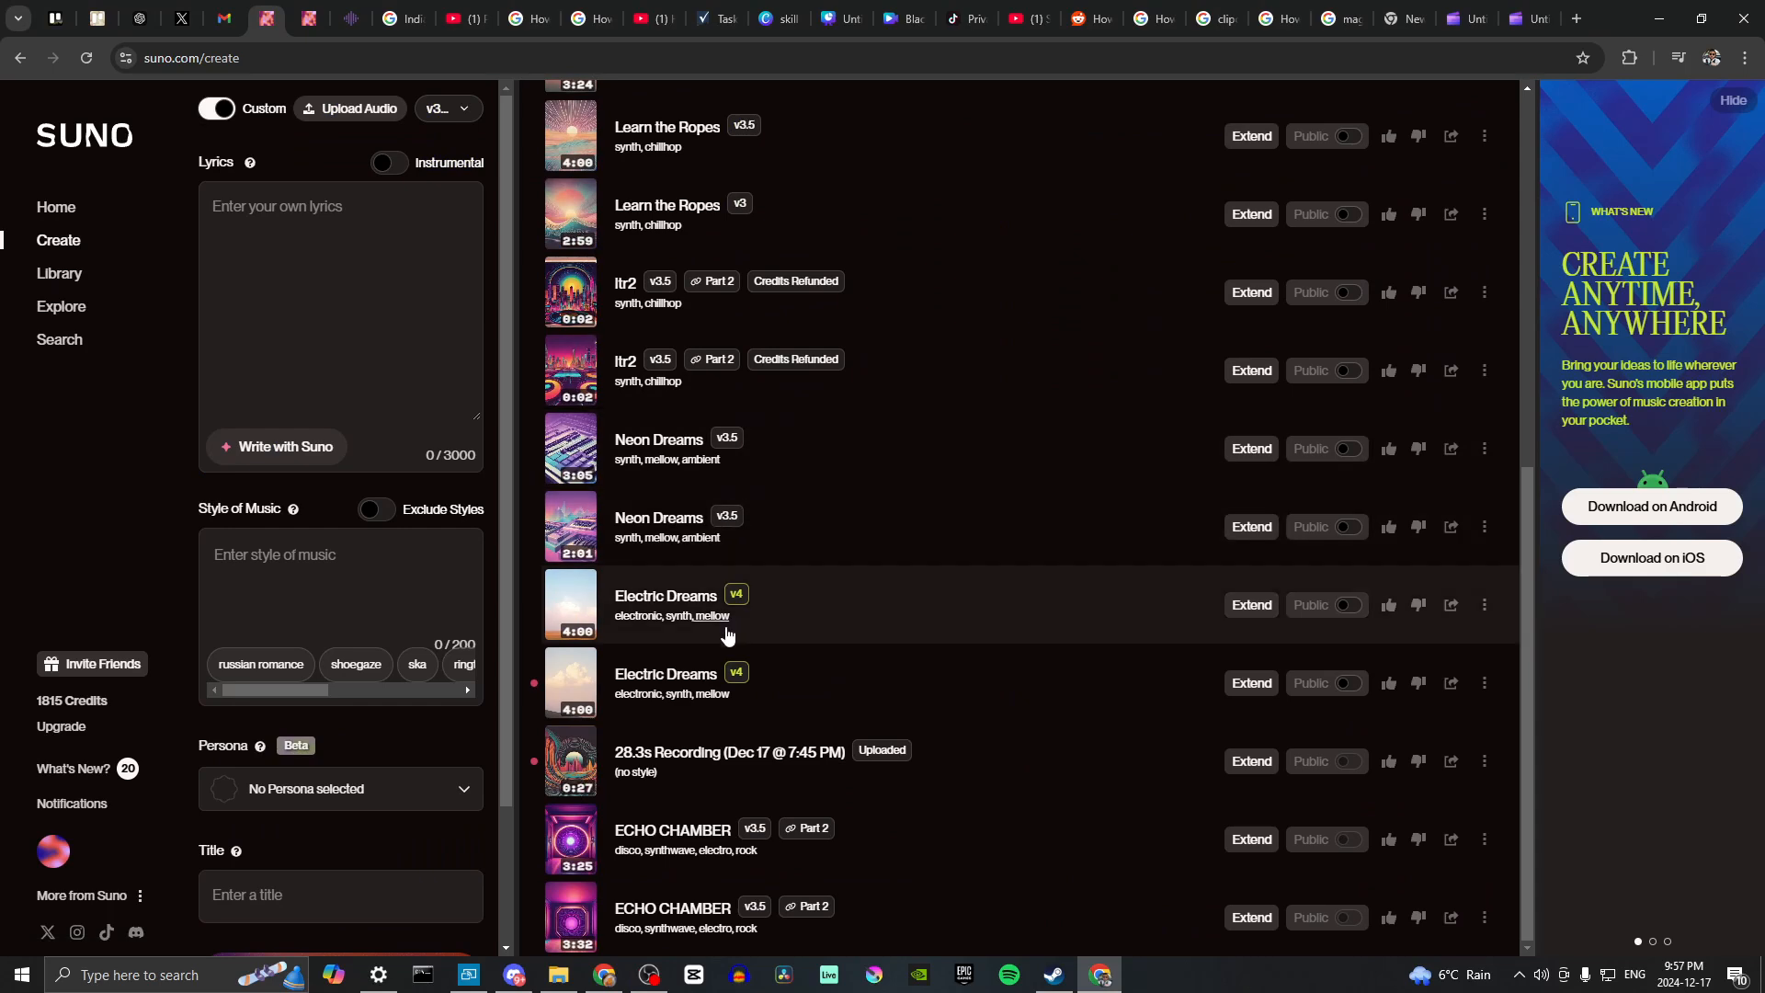
{"action": "mouse_move", "coordinate": [721, 596]}
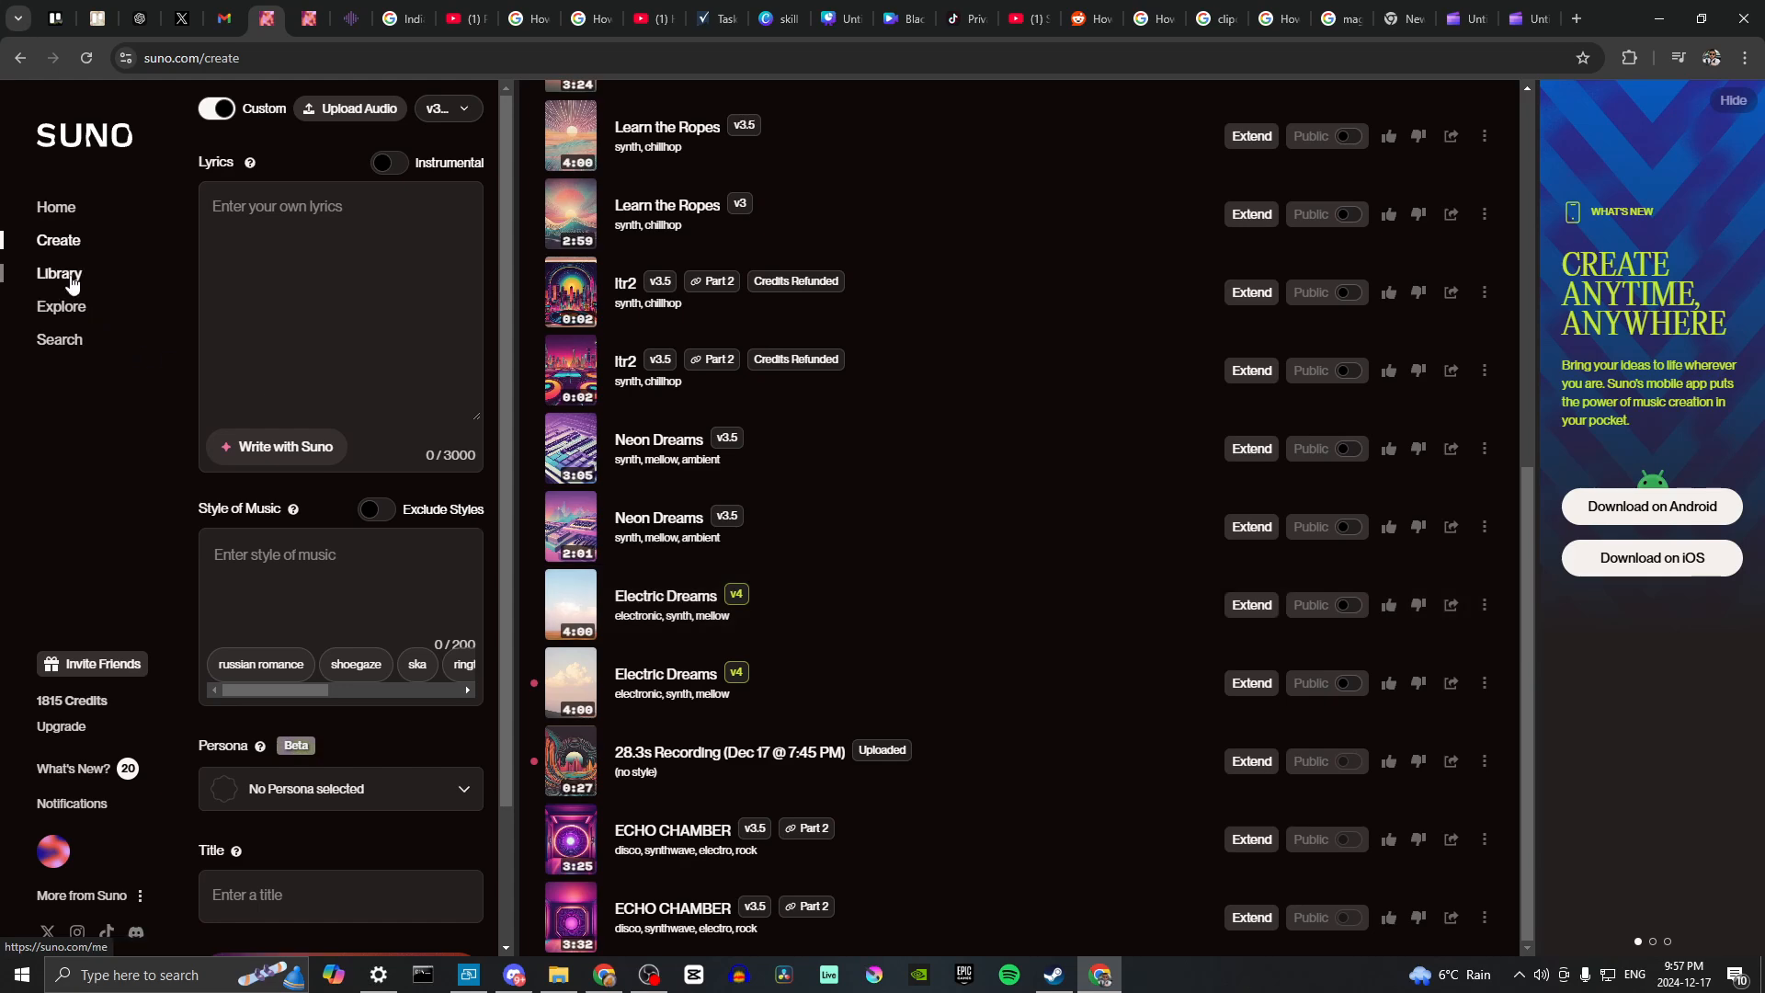
Browse the Library through pages 2 and 3, return to page 1, then back to Create
{"action": "left_click", "coordinate": [59, 274]}
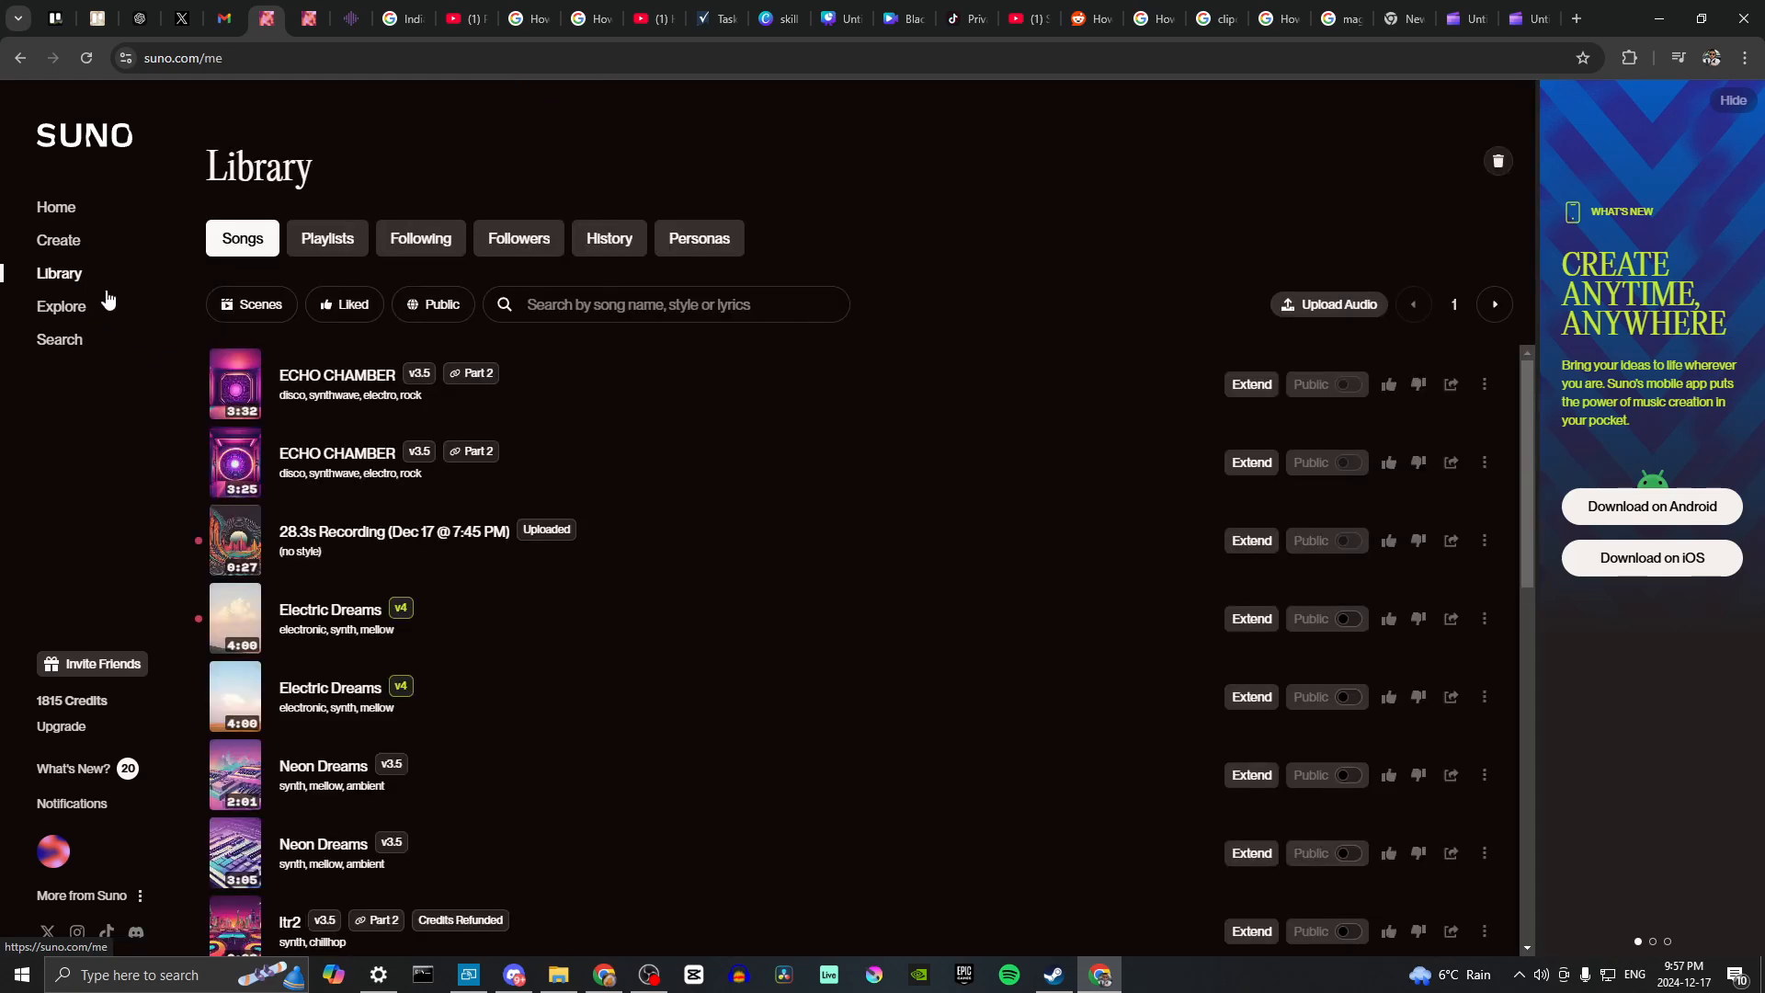
{"action": "mouse_move", "coordinate": [1066, 375]}
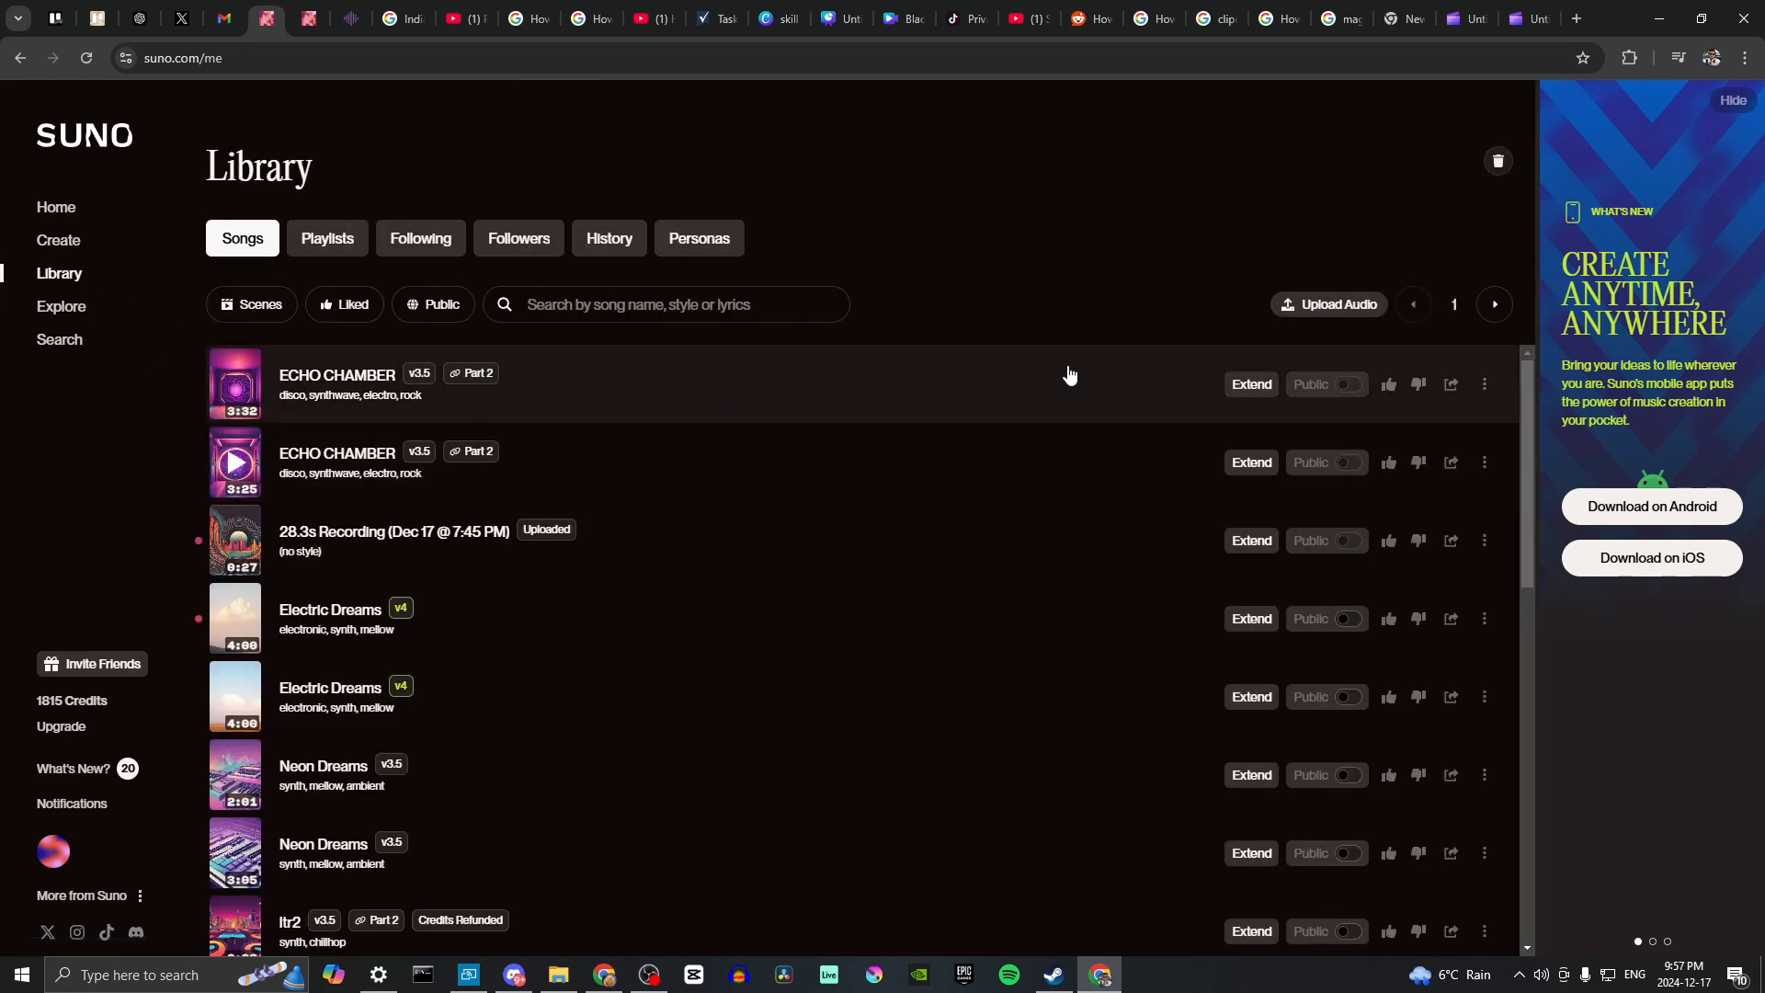
{"action": "left_click", "coordinate": [1493, 304]}
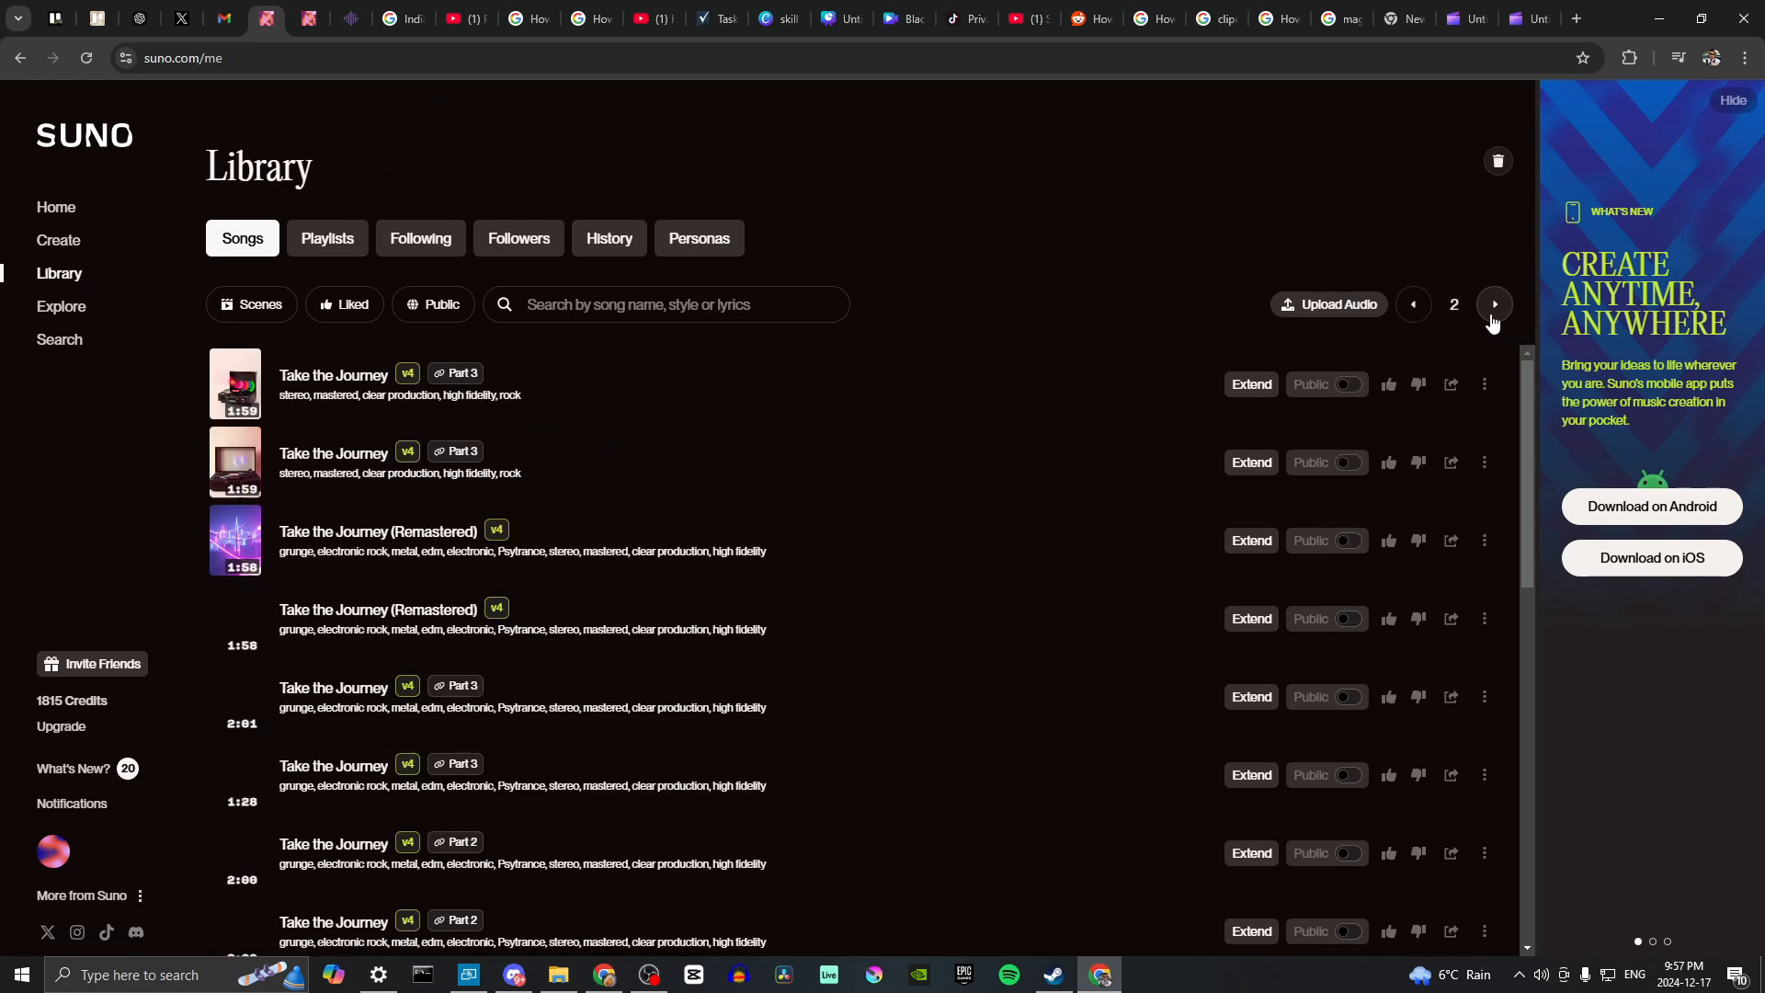
{"action": "left_click", "coordinate": [1493, 304]}
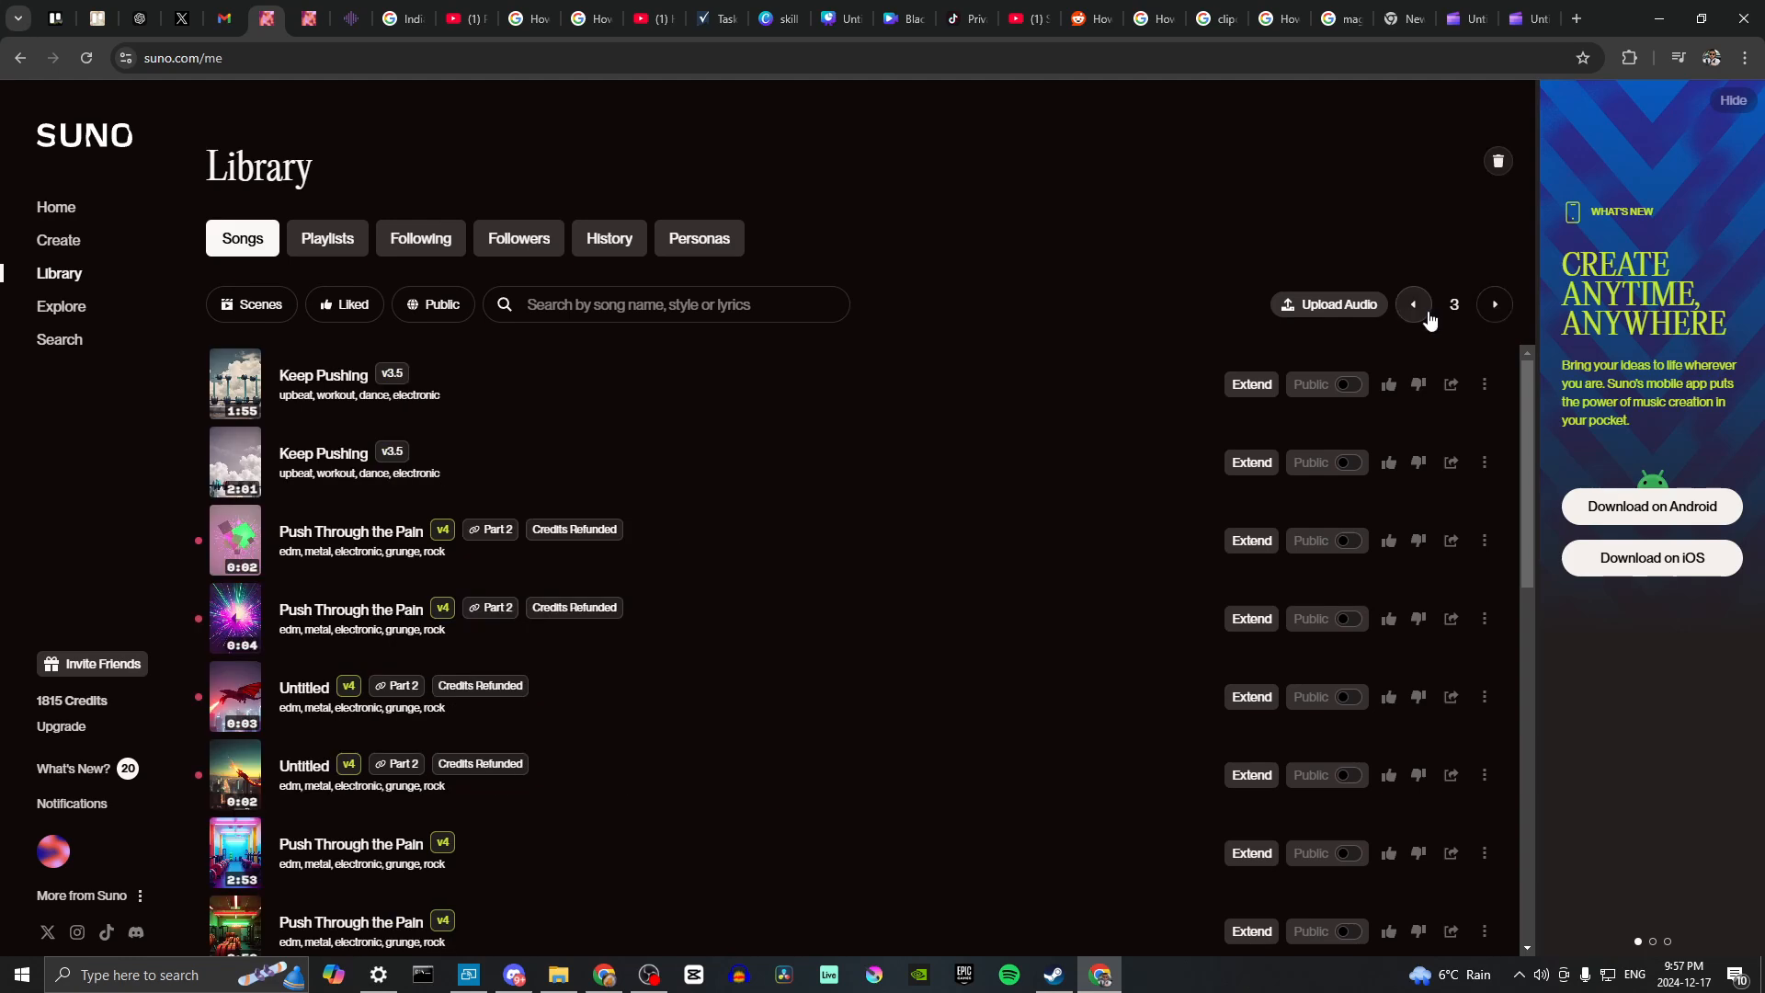
{"action": "left_click", "coordinate": [1412, 303]}
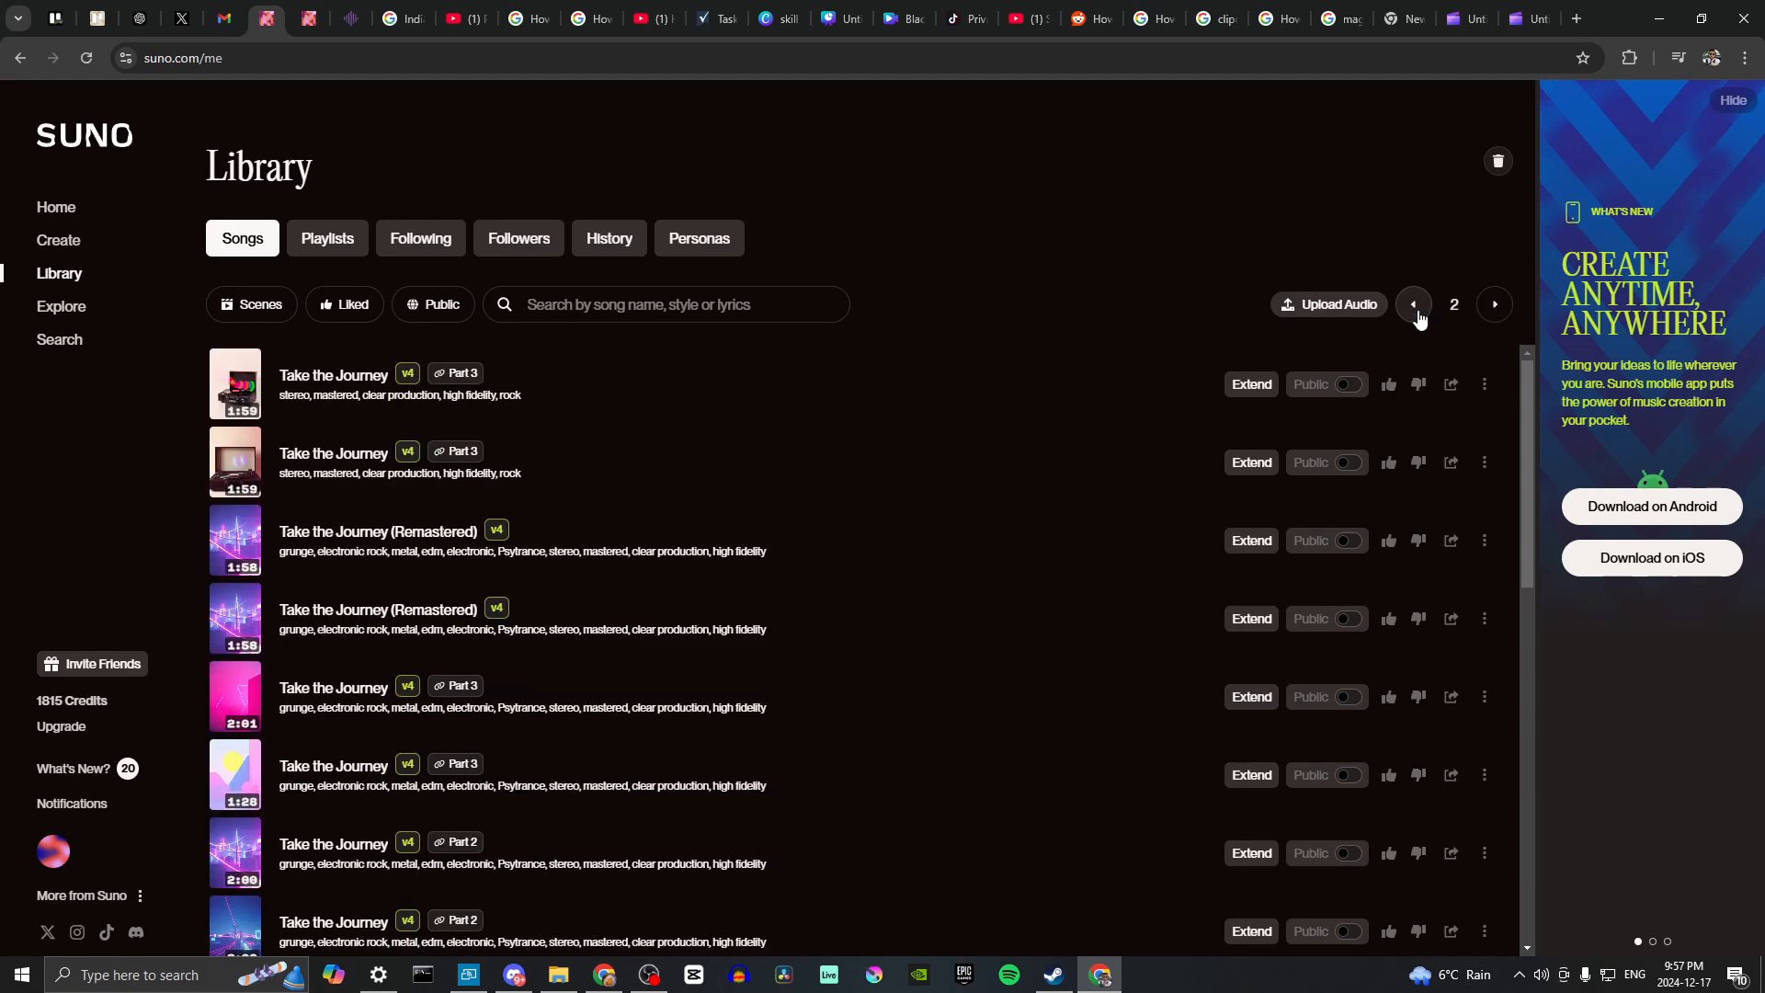
{"action": "left_click", "coordinate": [1412, 304]}
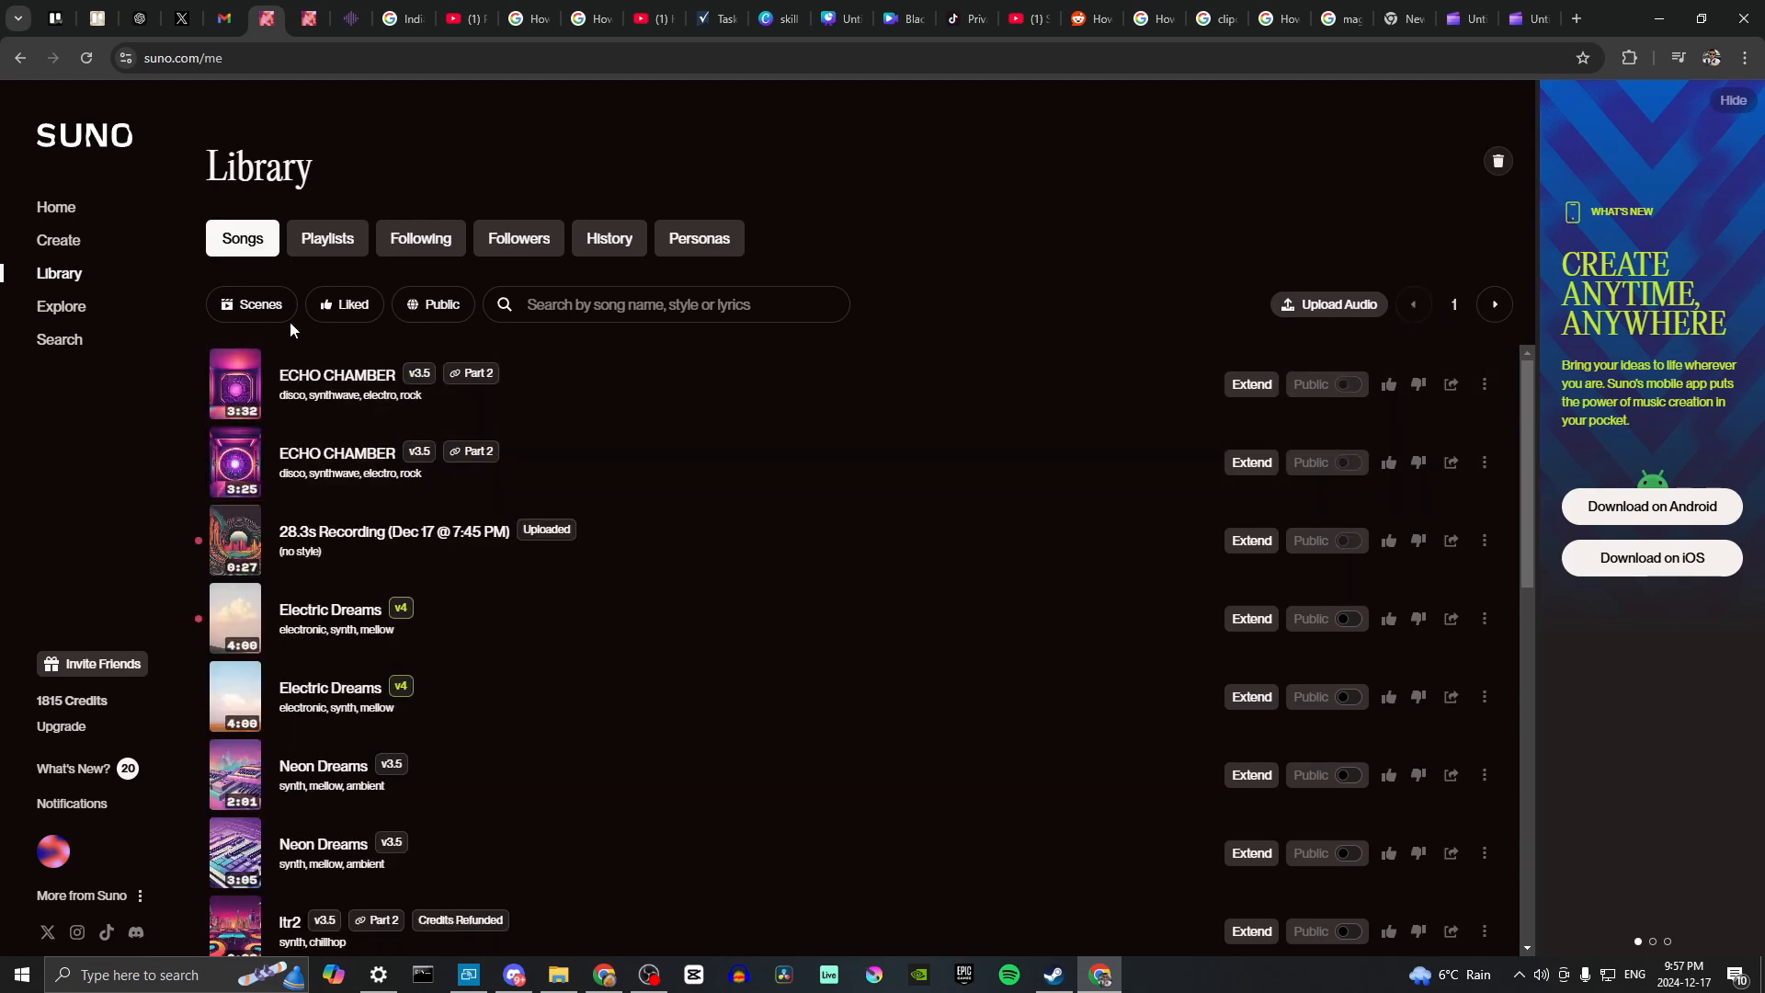
{"action": "left_click", "coordinate": [59, 239]}
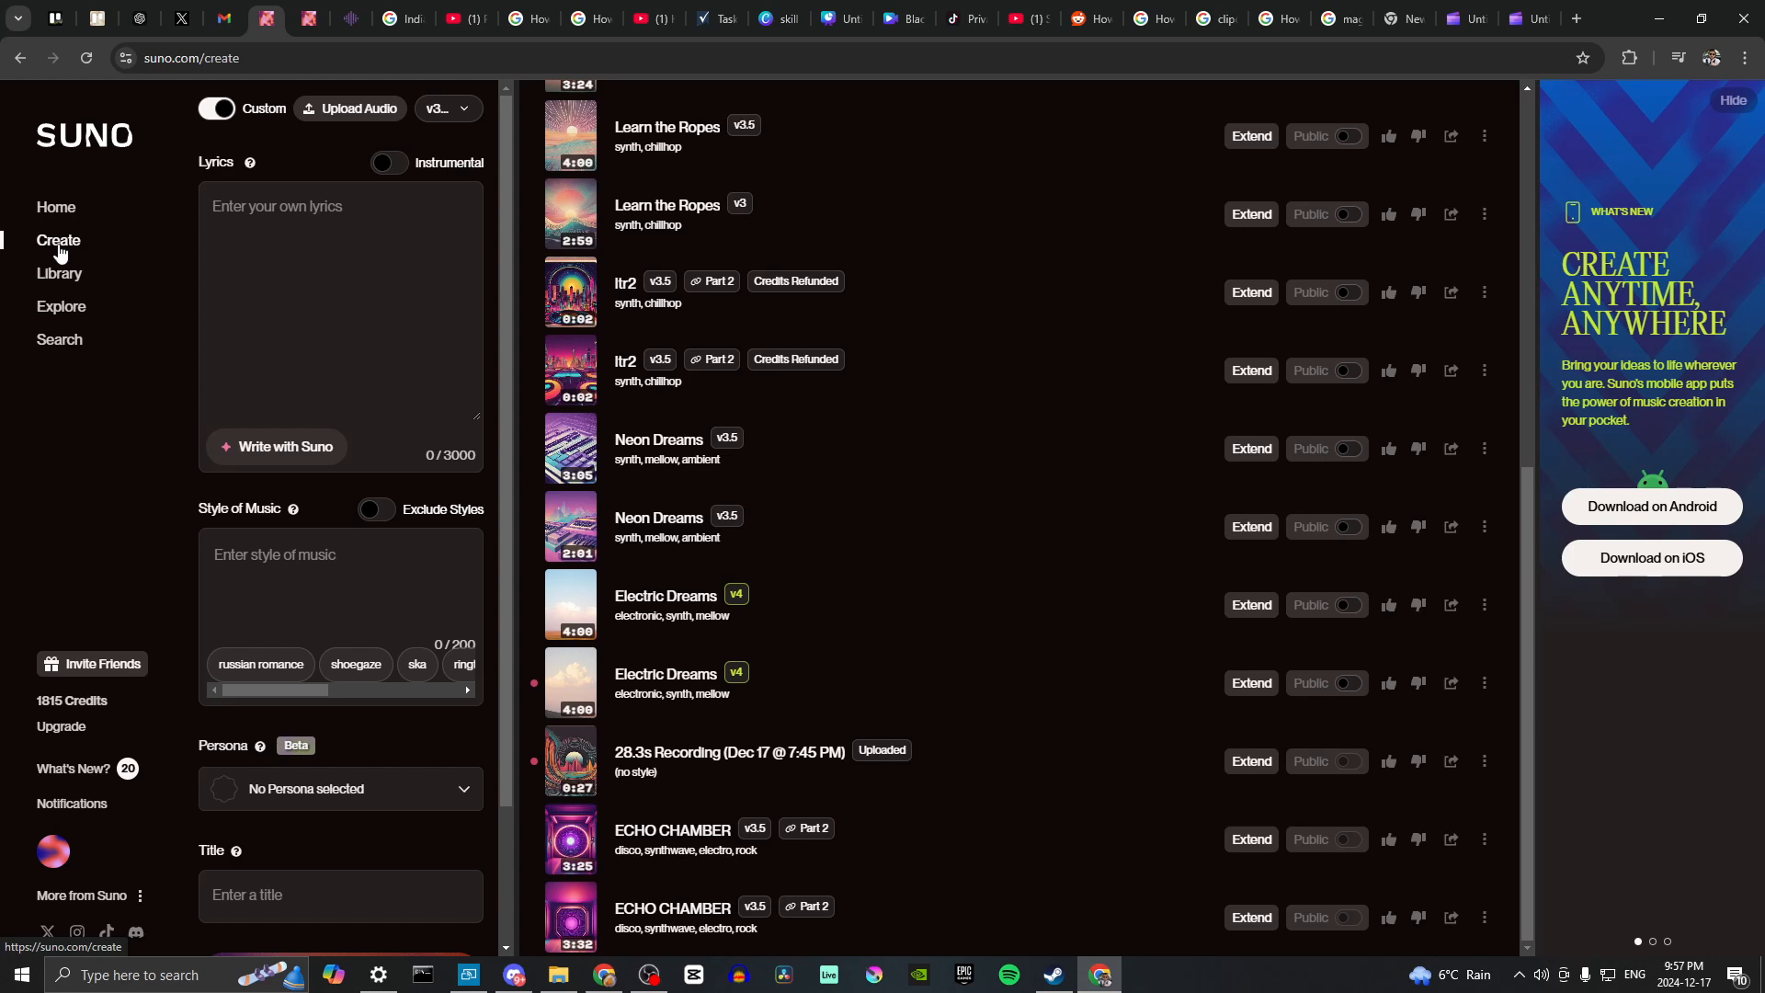
{"action": "mouse_move", "coordinate": [1146, 629]}
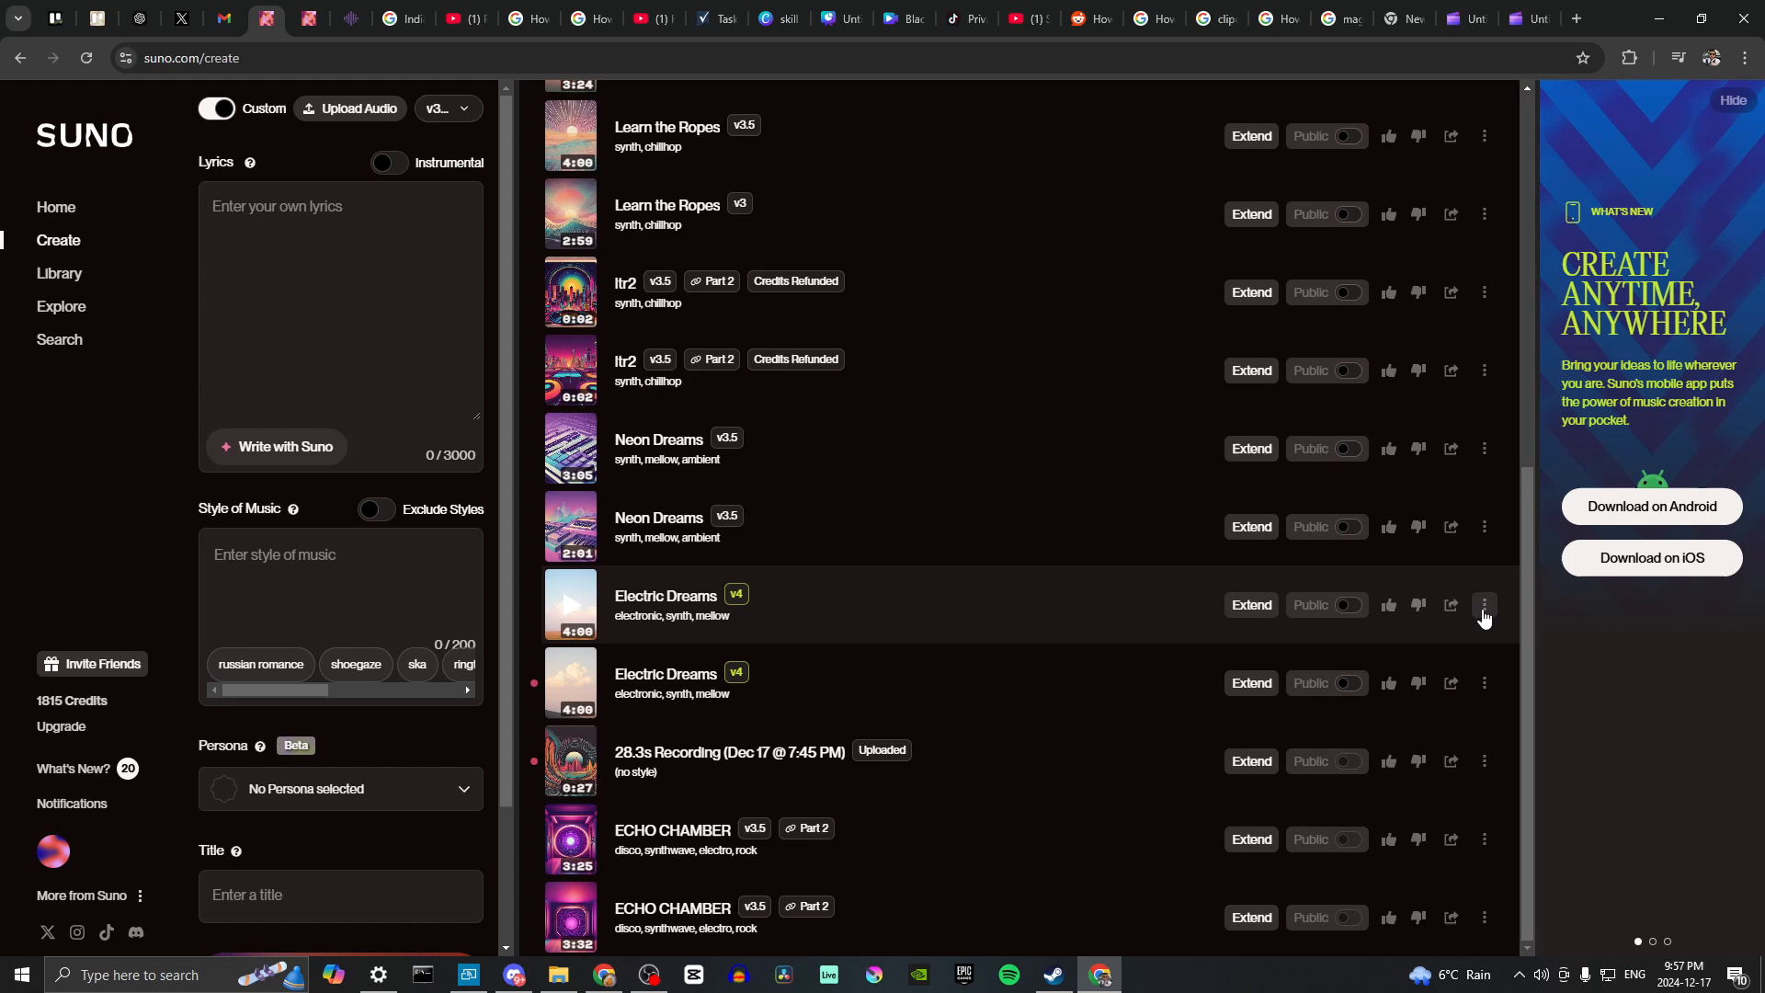
{"action": "mouse_move", "coordinate": [1486, 462]}
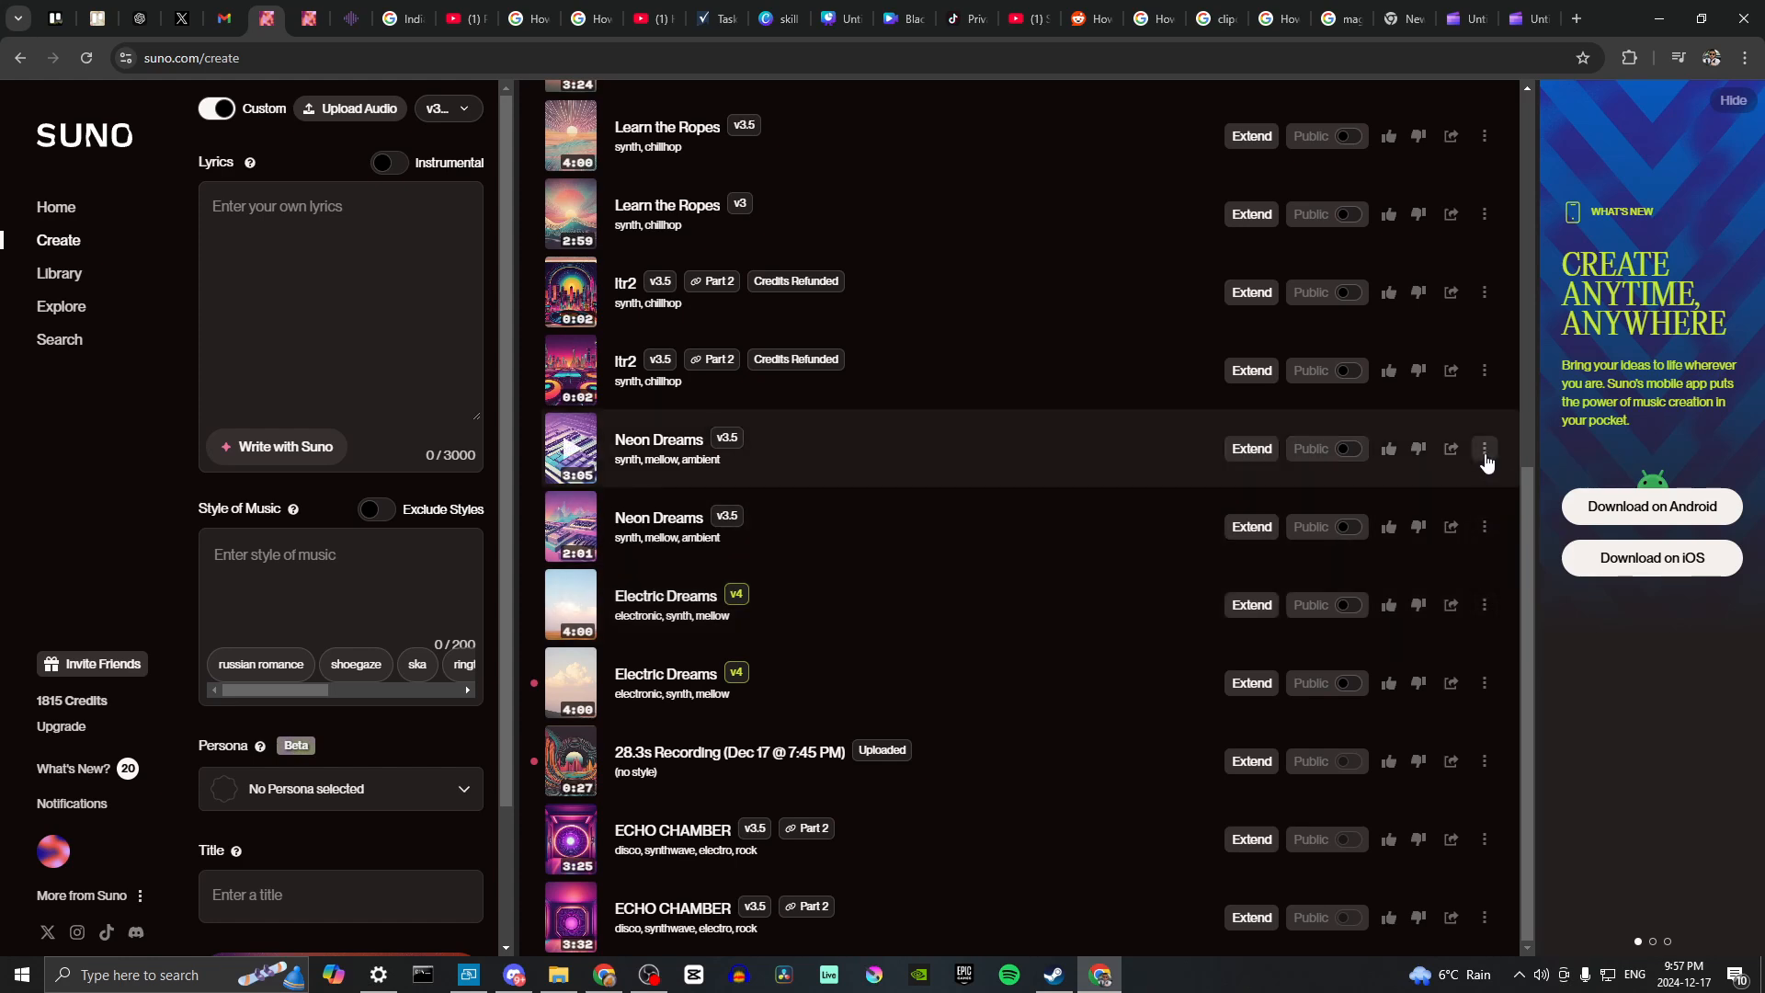
Download 'Neon Dreams' via Download > MP3 Audio and save it to the Seagate drive
{"action": "left_click", "coordinate": [1485, 449]}
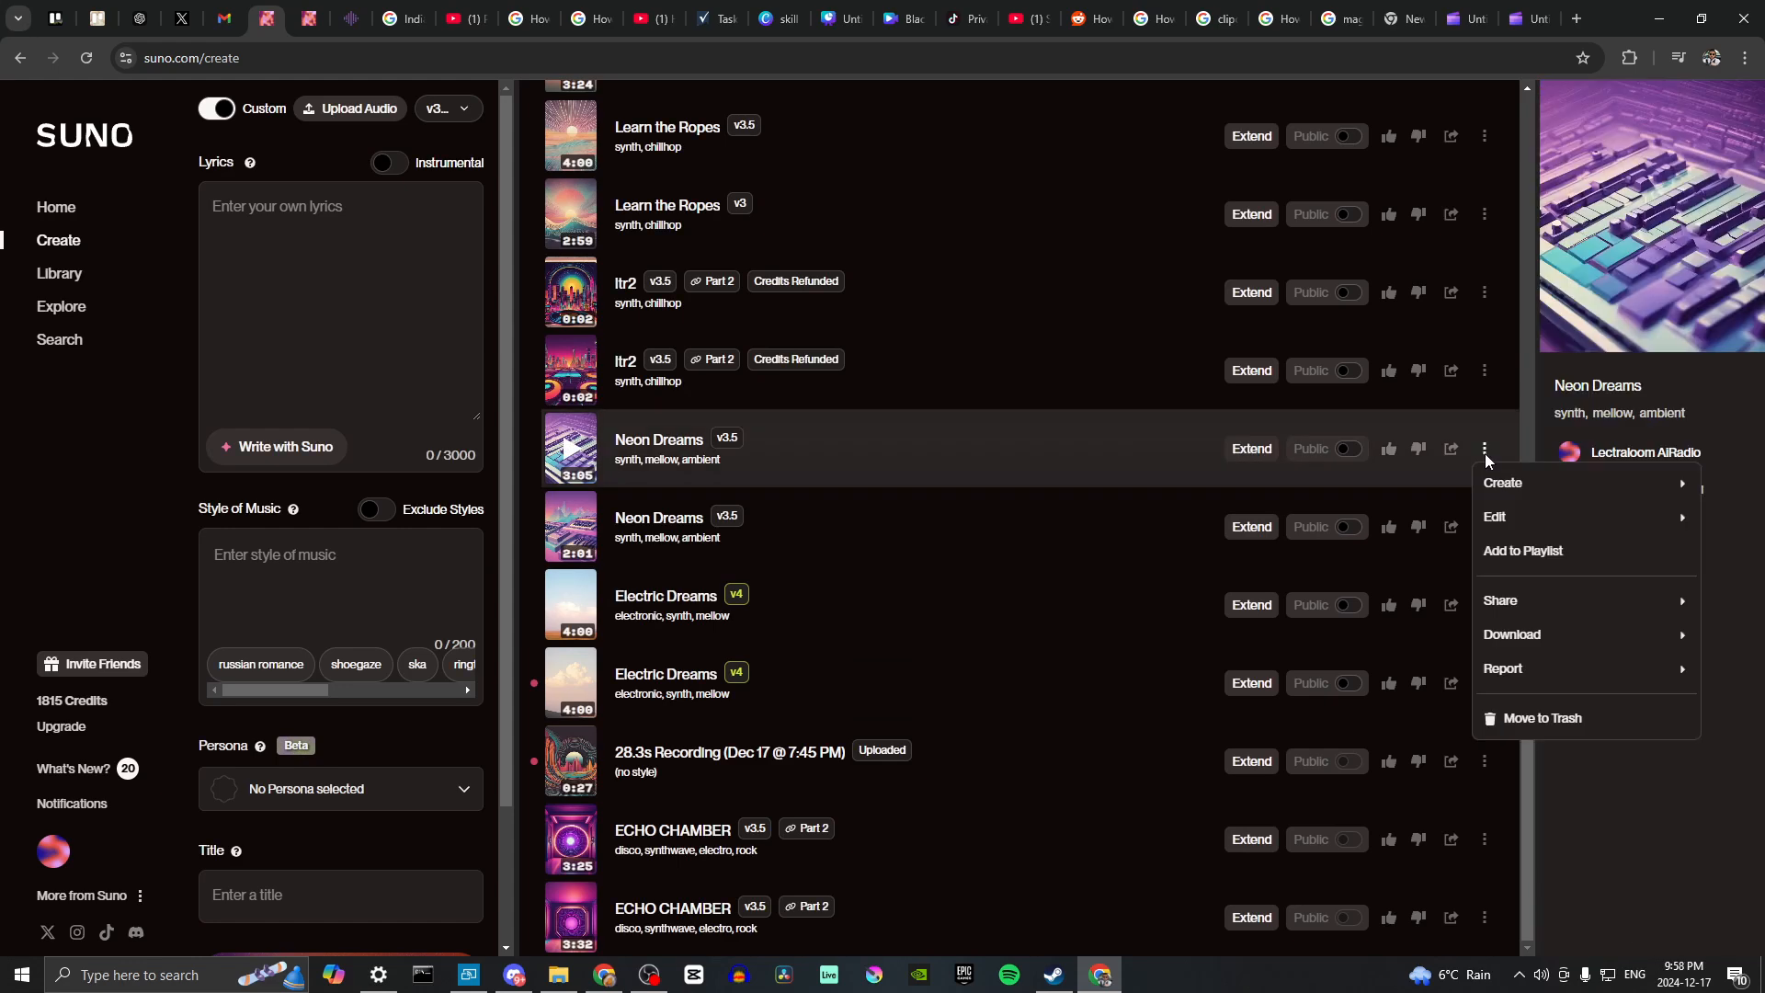
{"action": "mouse_move", "coordinate": [1494, 499]}
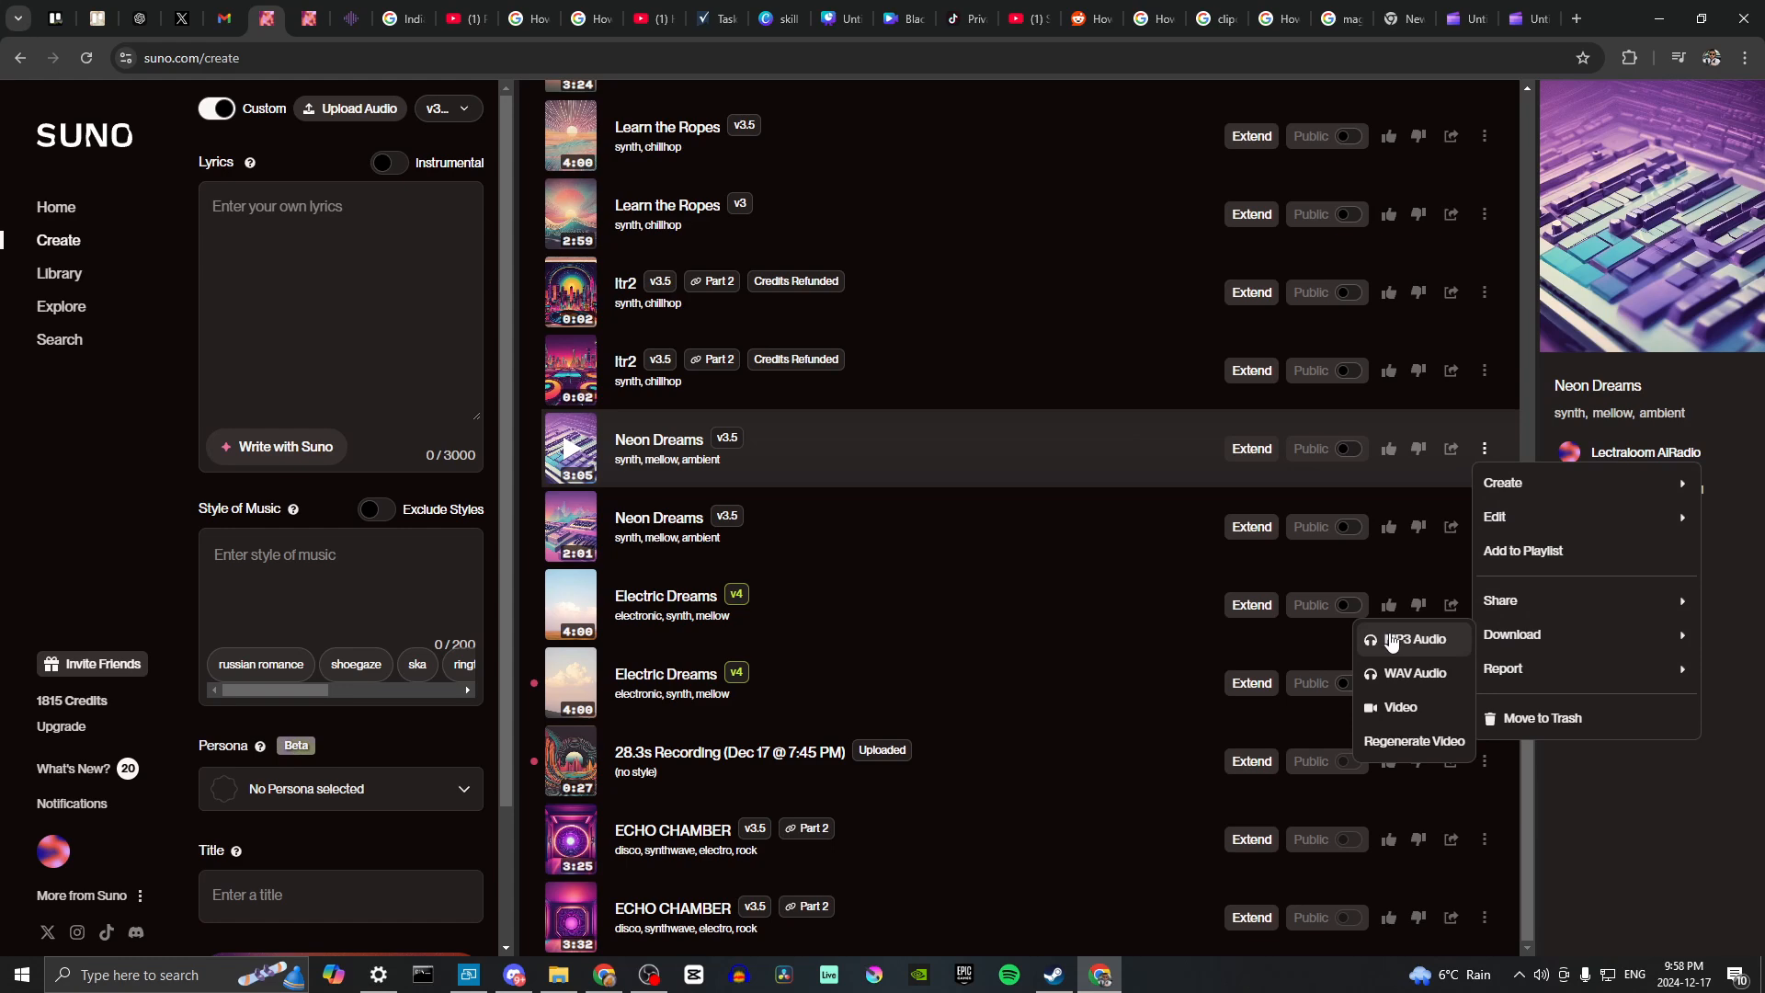
{"action": "mouse_move", "coordinate": [1398, 686]}
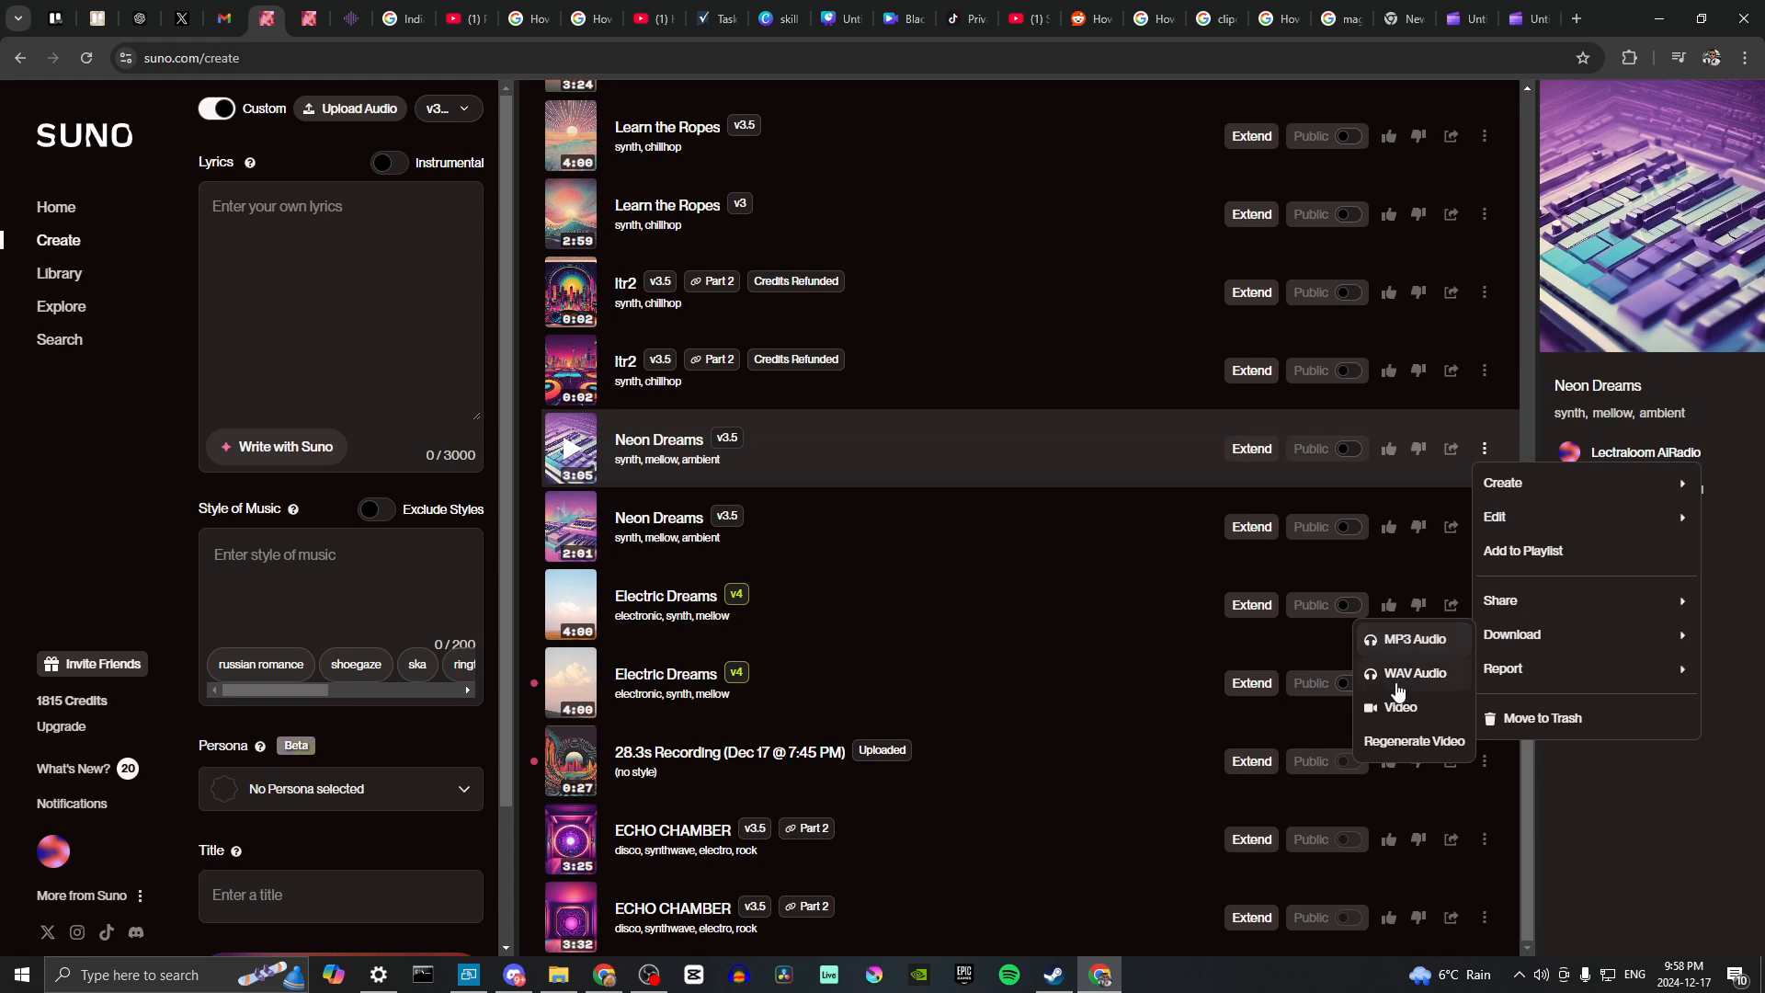
{"action": "mouse_move", "coordinate": [1414, 673]}
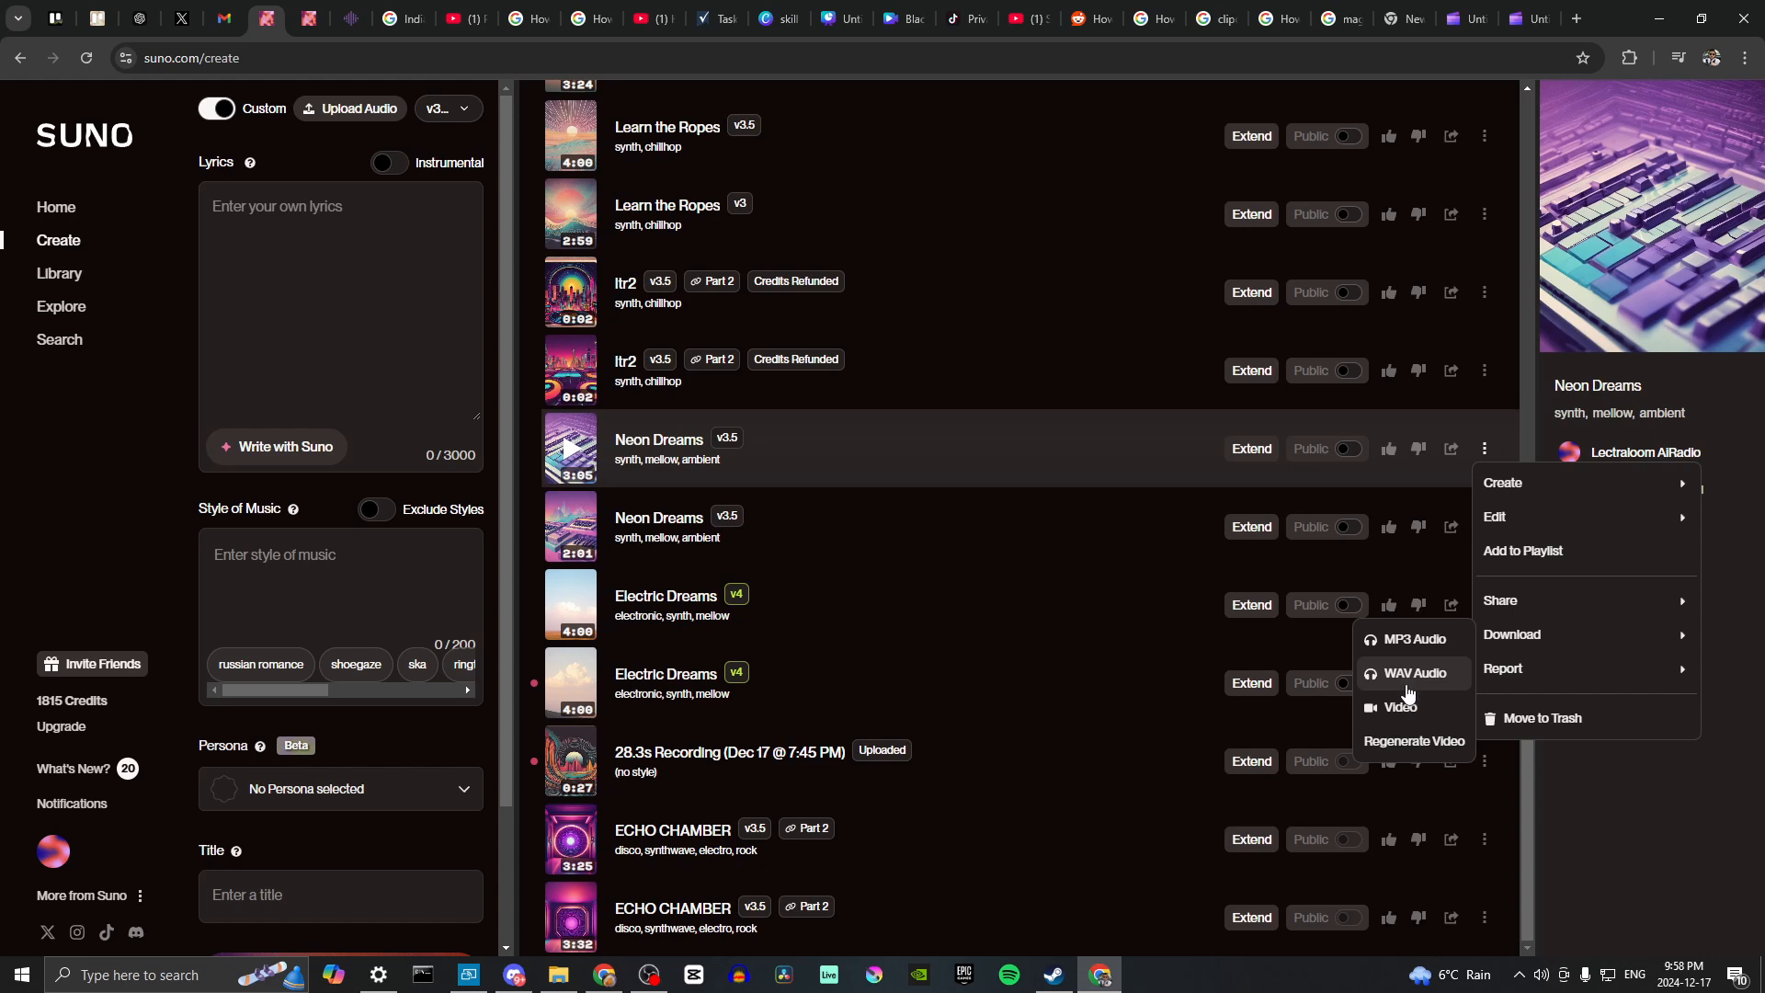
{"action": "mouse_move", "coordinate": [1401, 748]}
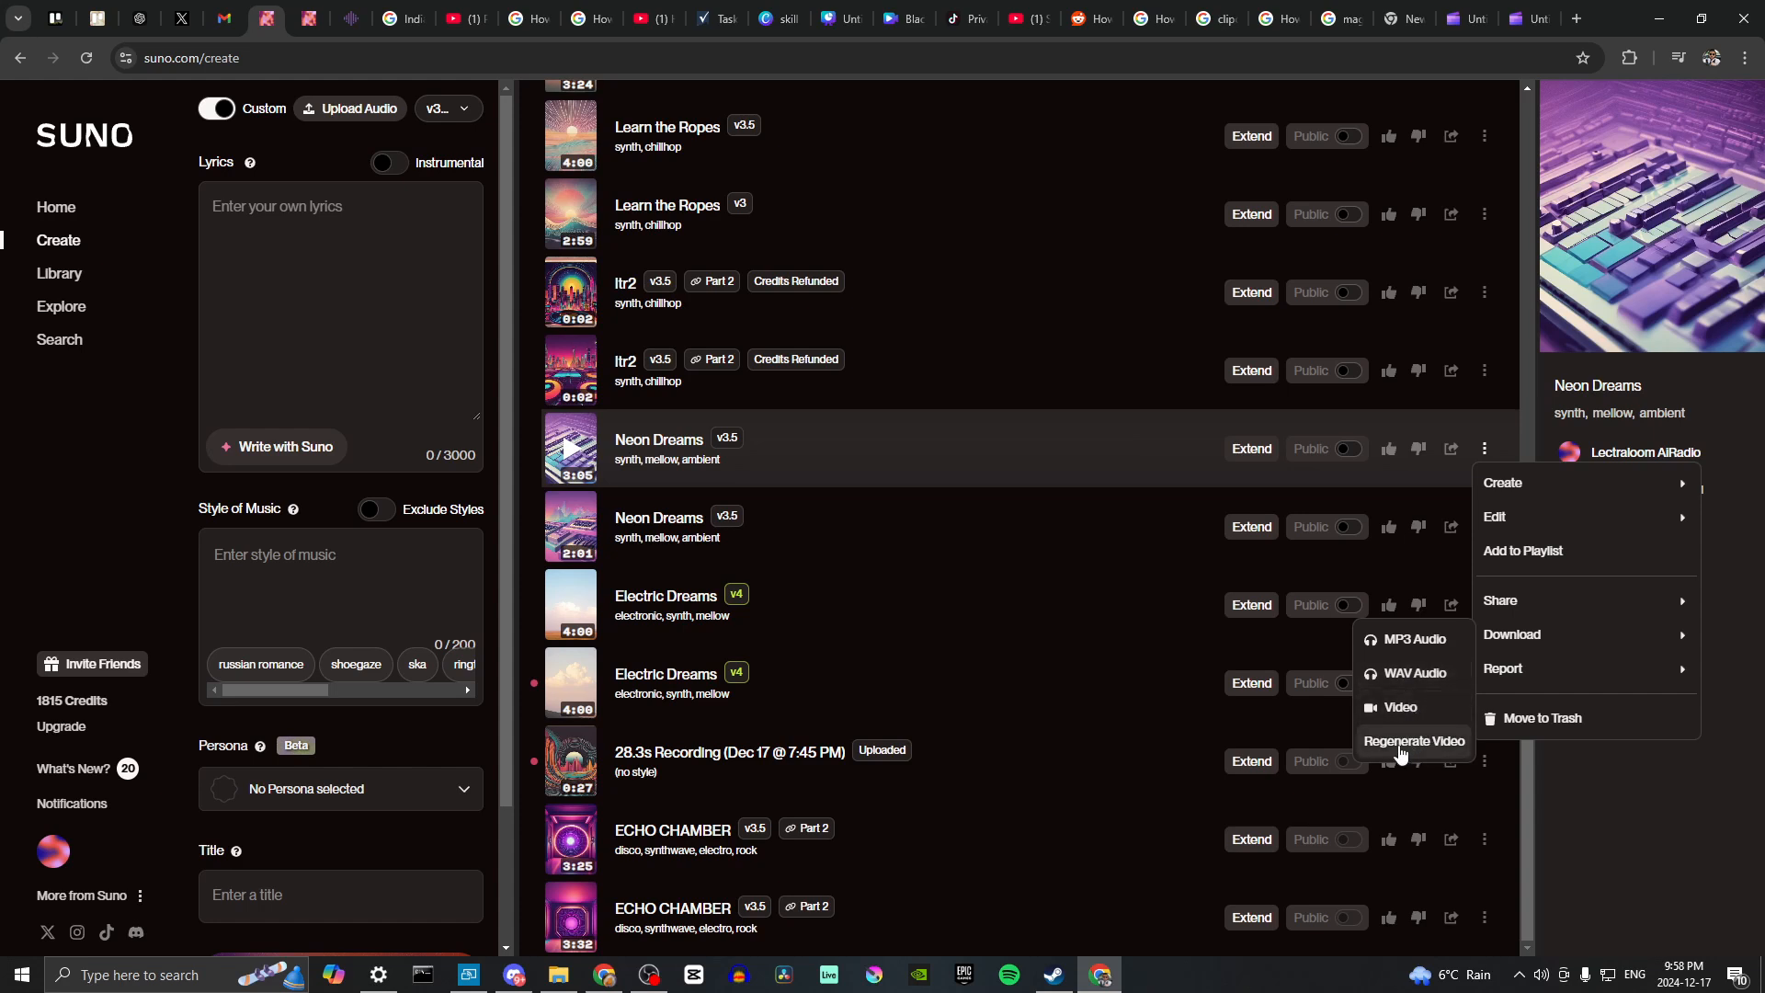
{"action": "mouse_move", "coordinate": [1414, 640]}
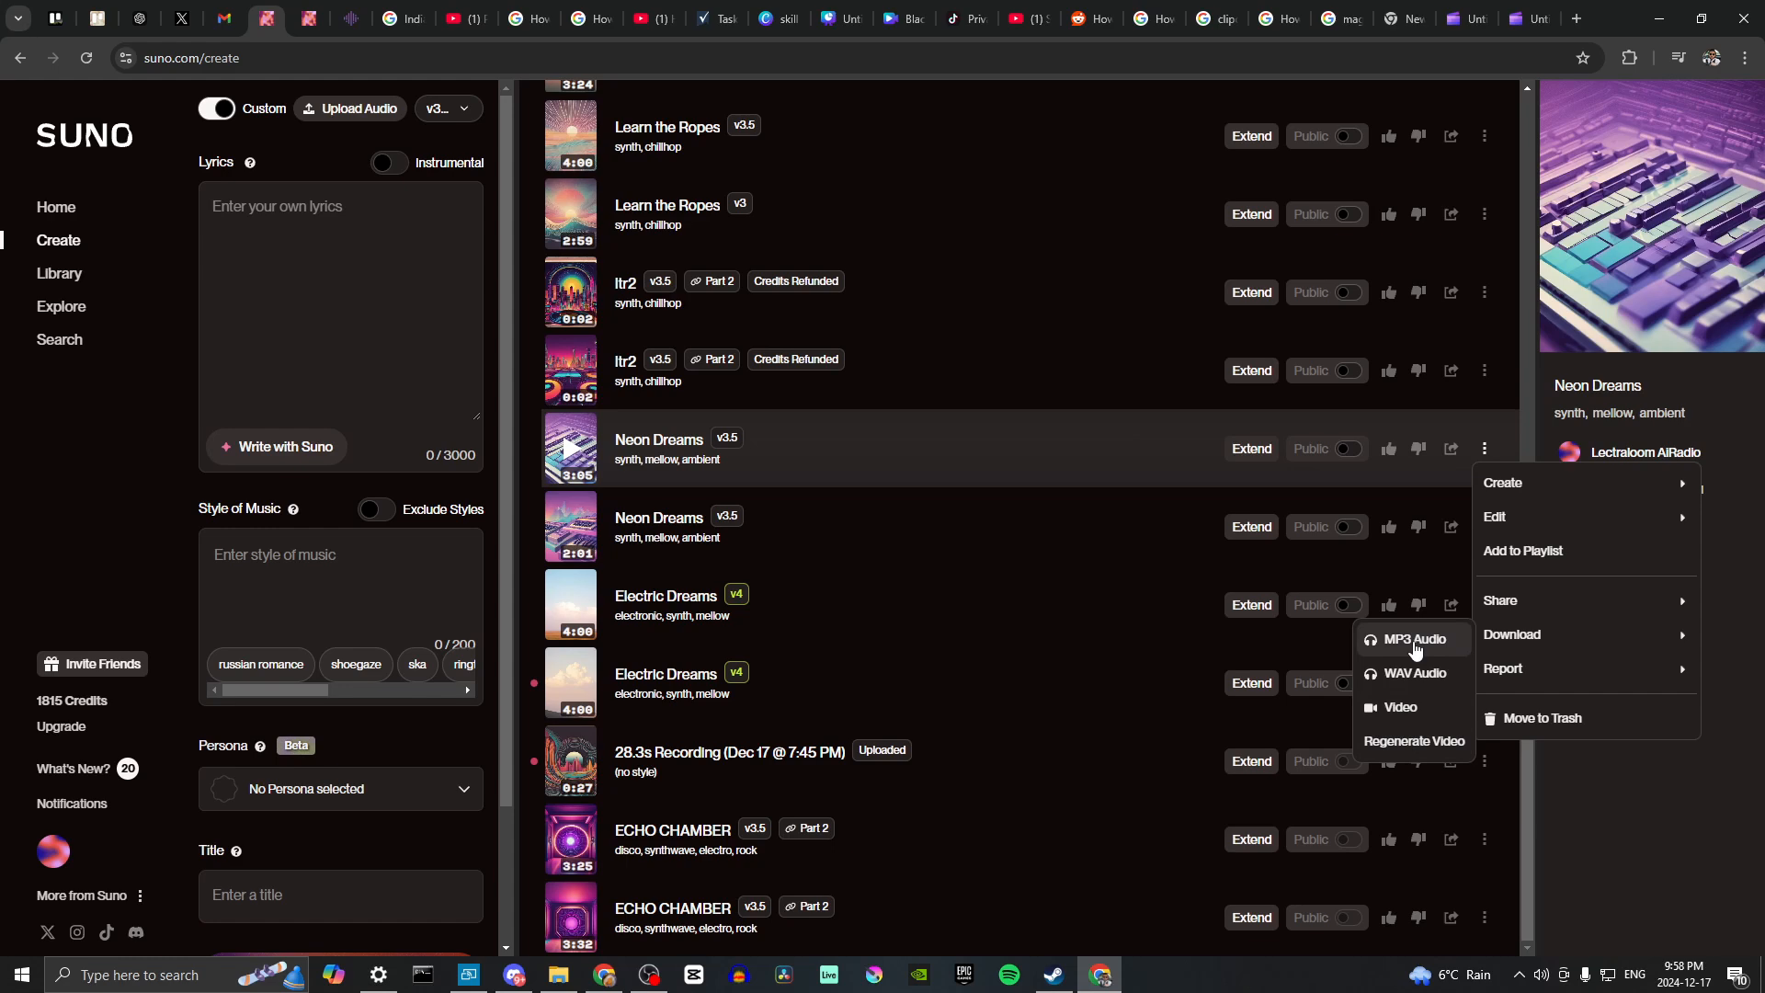
{"action": "left_click", "coordinate": [1412, 638]}
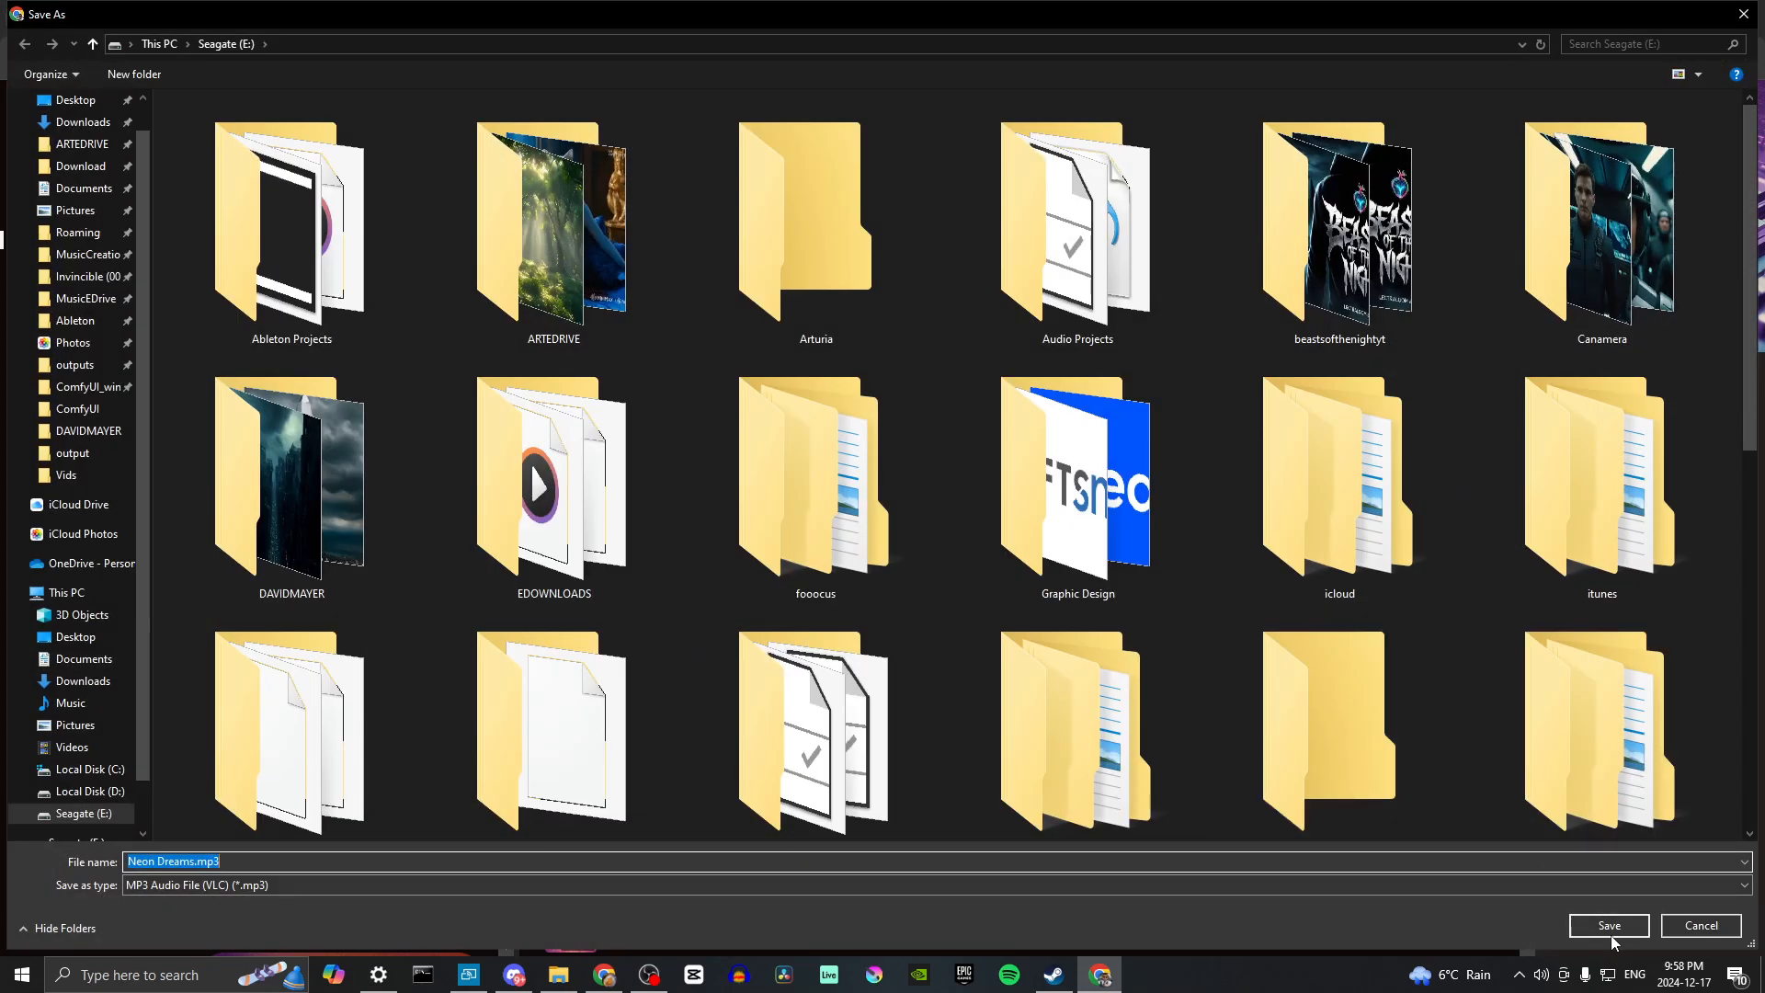
{"action": "left_click", "coordinate": [1607, 925]}
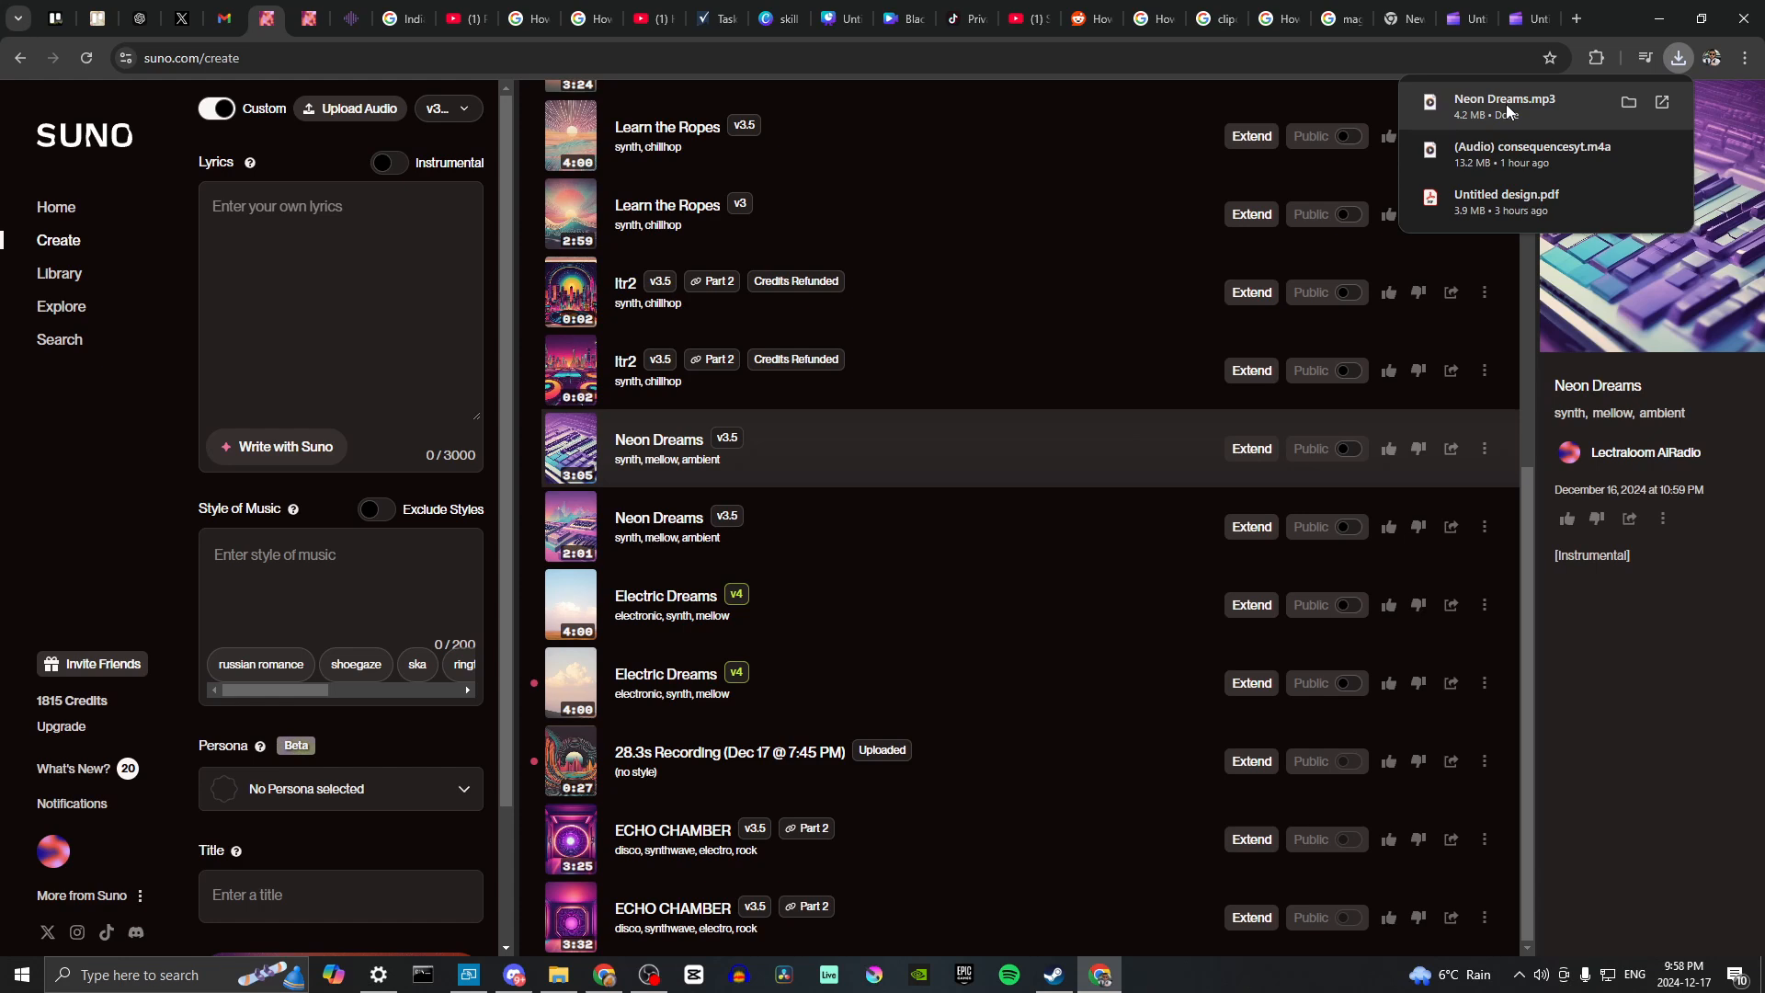
{"action": "mouse_move", "coordinate": [1219, 390]}
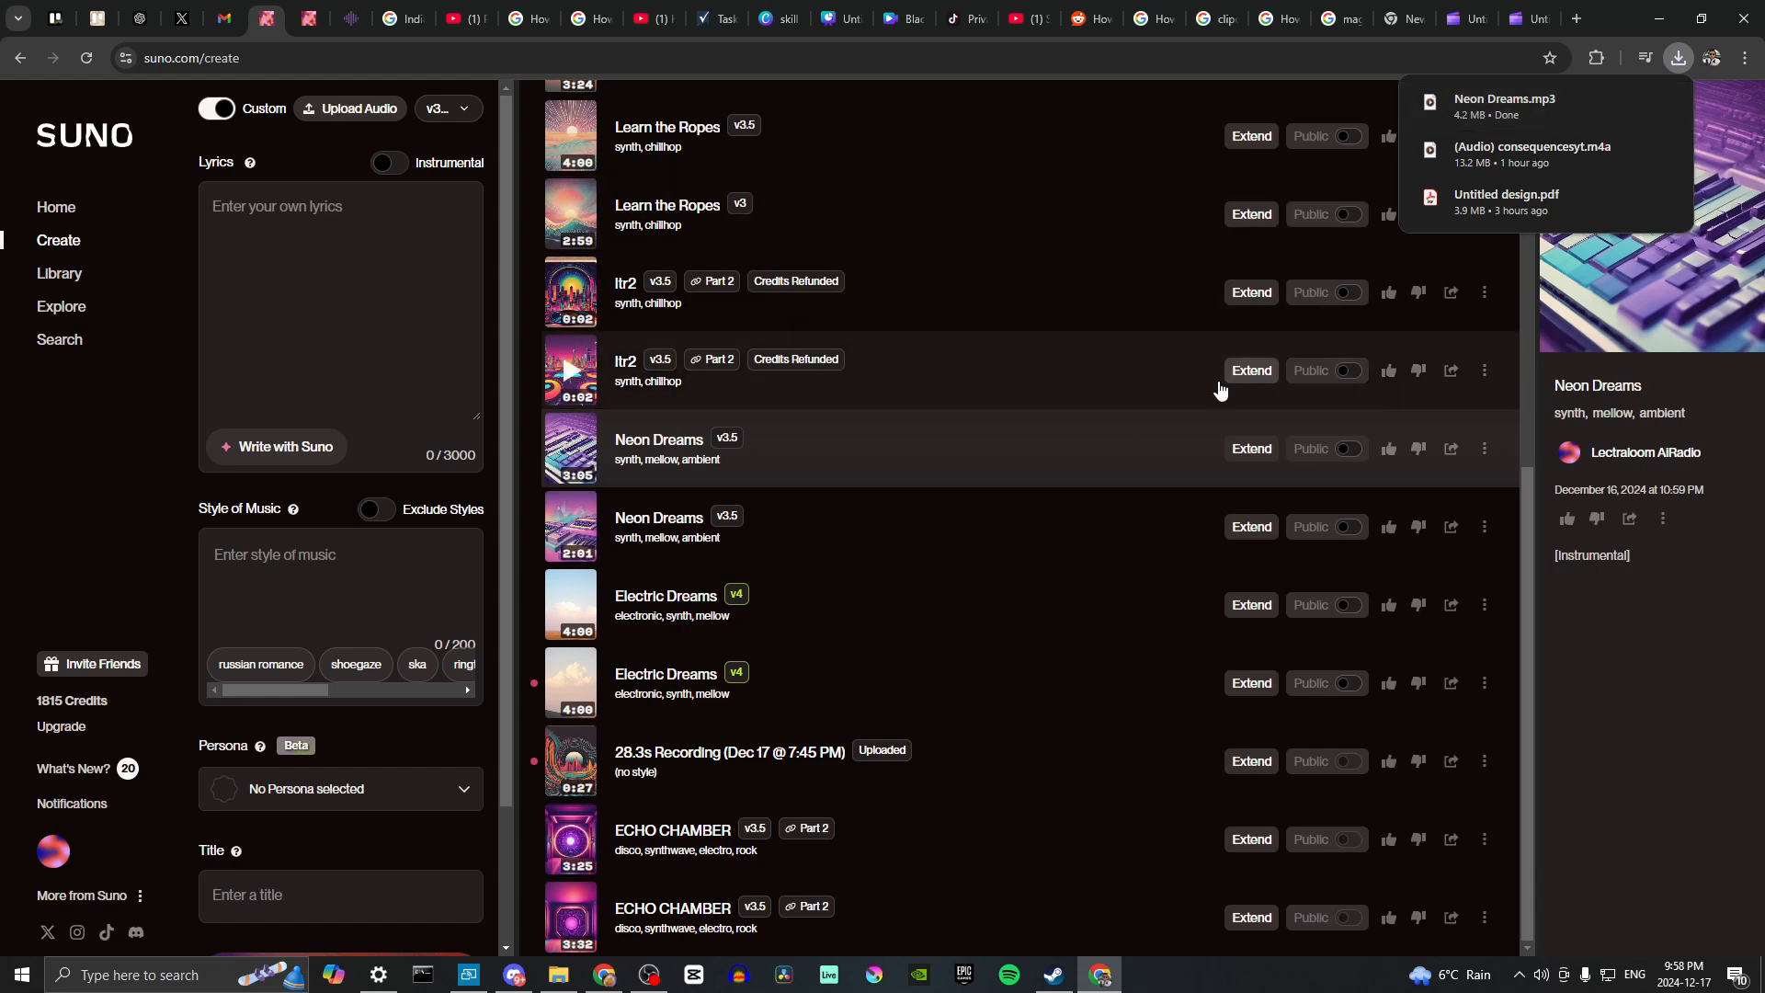